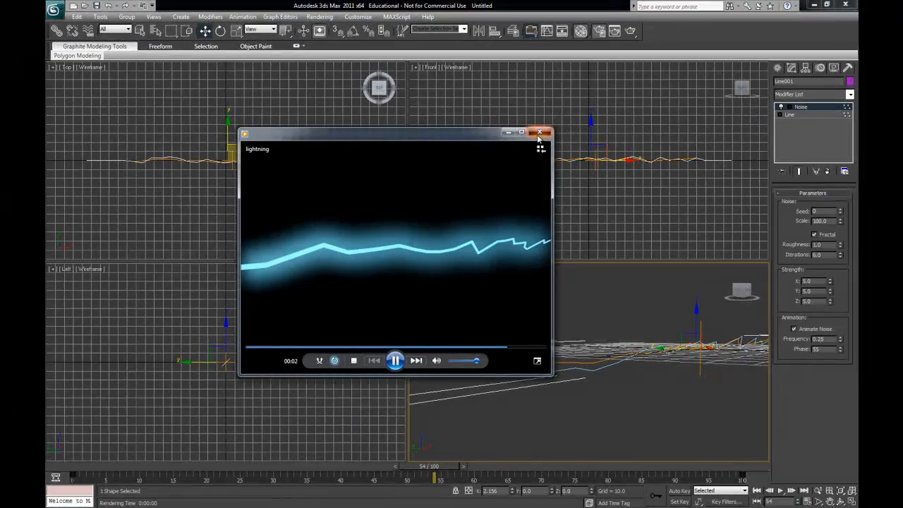
Step: Close the lightning preview video window to return to the 3ds Max viewports
click(540, 132)
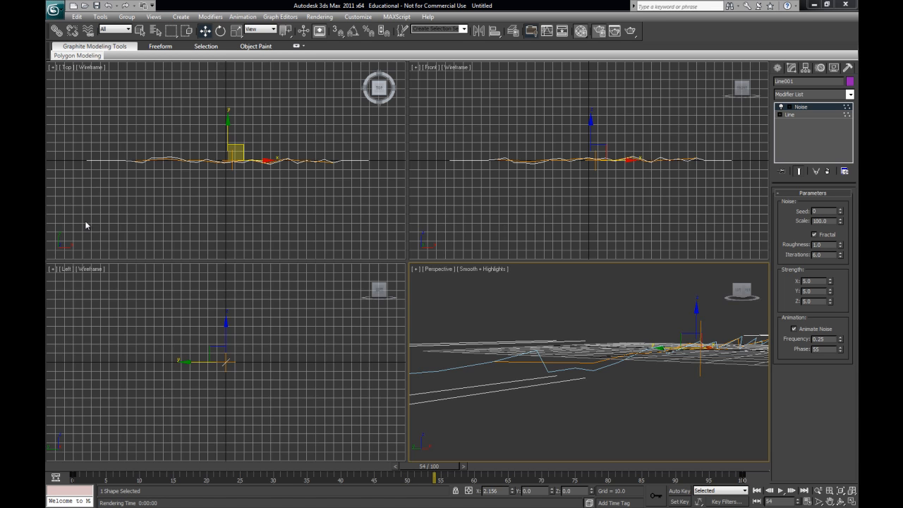
mouse_move(181, 218)
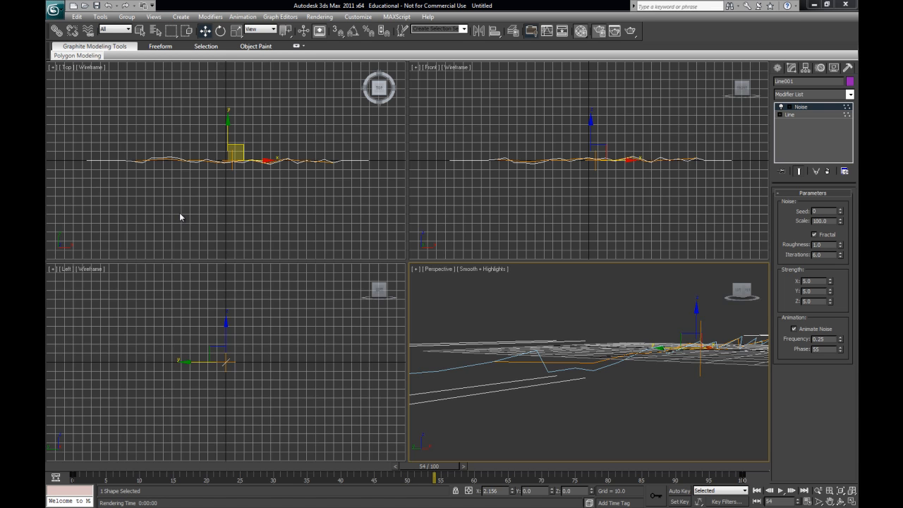
mouse_move(258, 205)
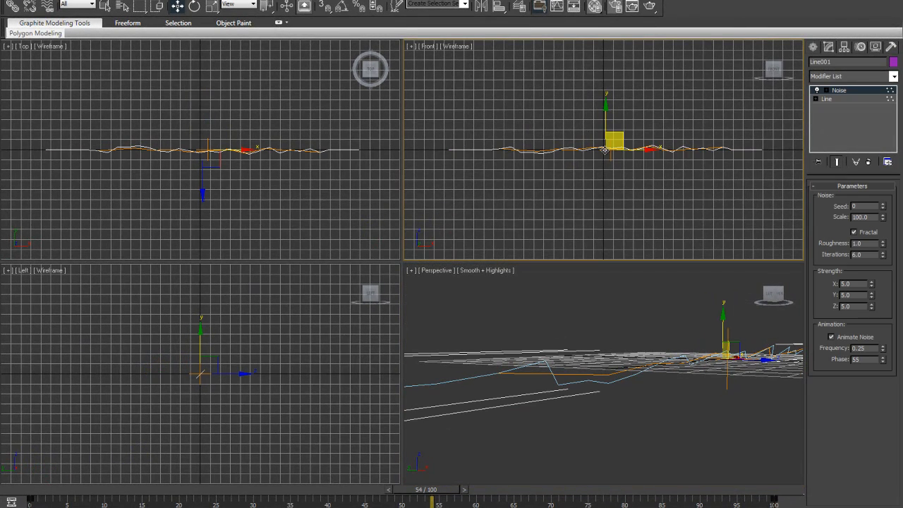
Step: Delete the noisy spline and draw a straight horizontal line, Line001, in the Front view
key(Delete)
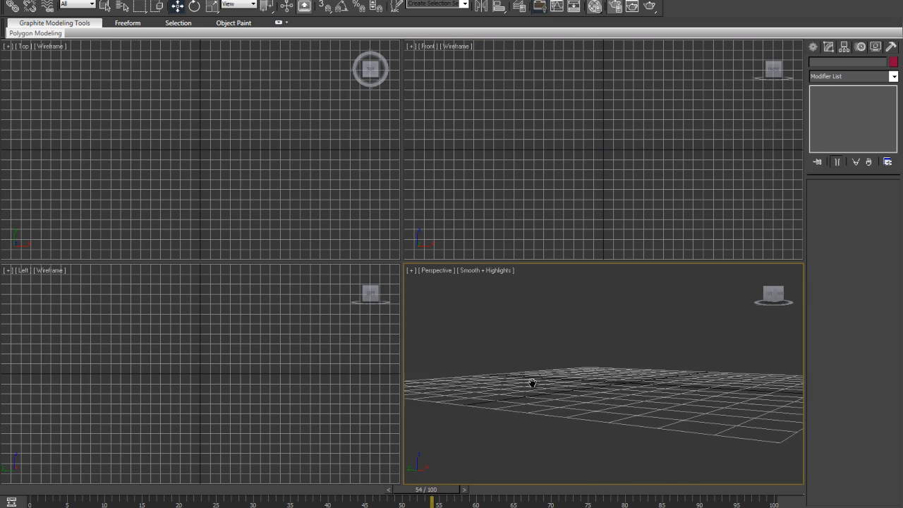
click(829, 46)
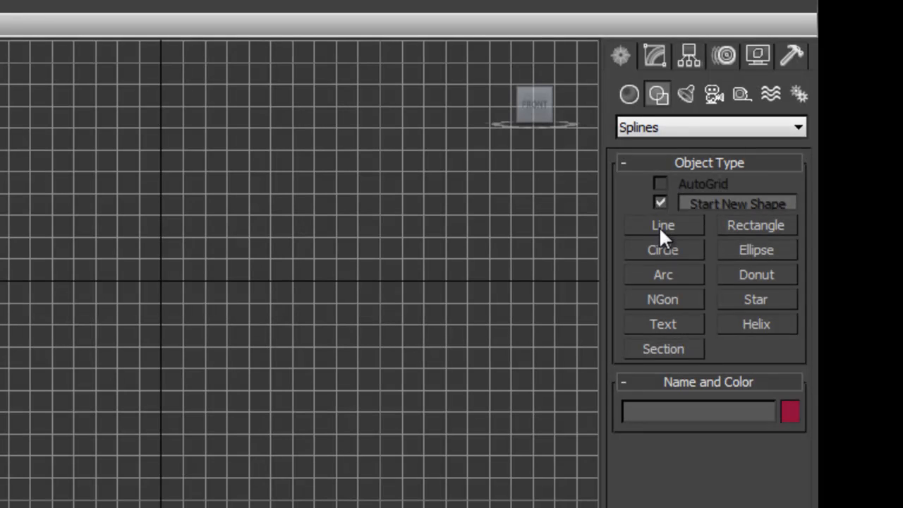
click(662, 225)
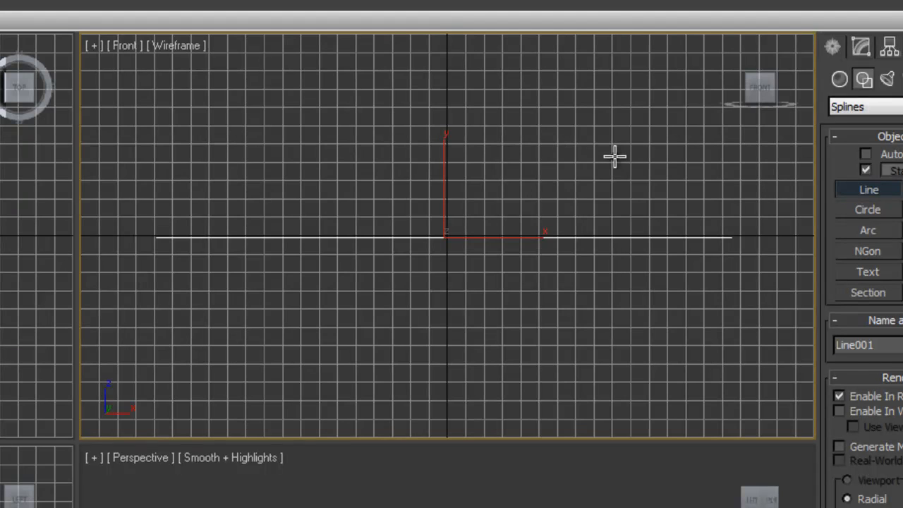
mouse_move(589, 155)
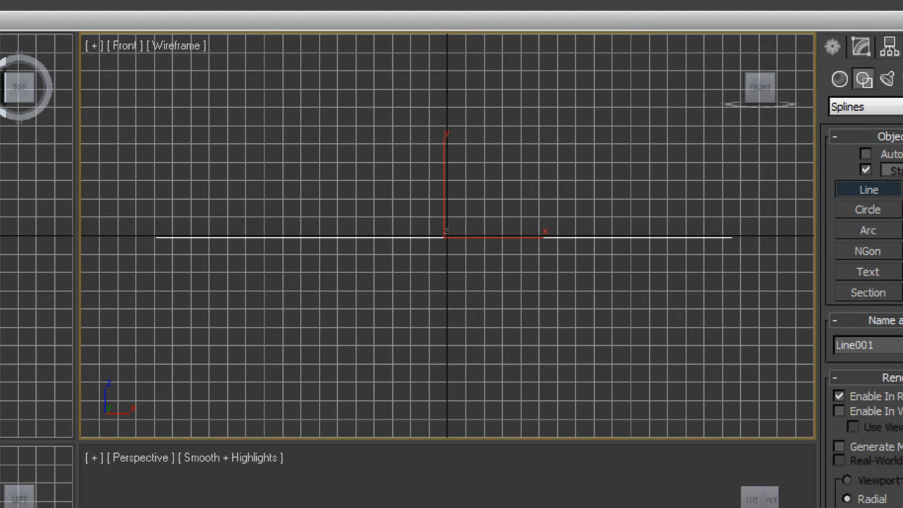
mouse_move(652, 123)
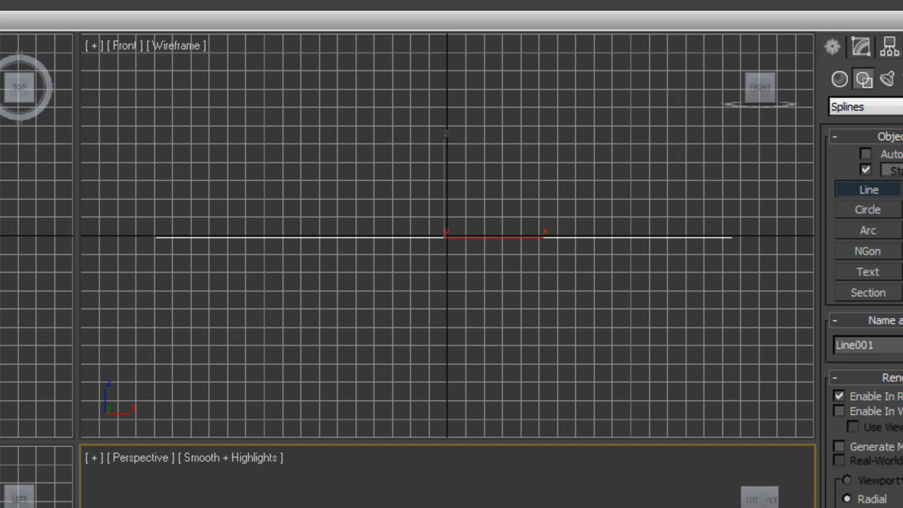
mouse_move(15, 55)
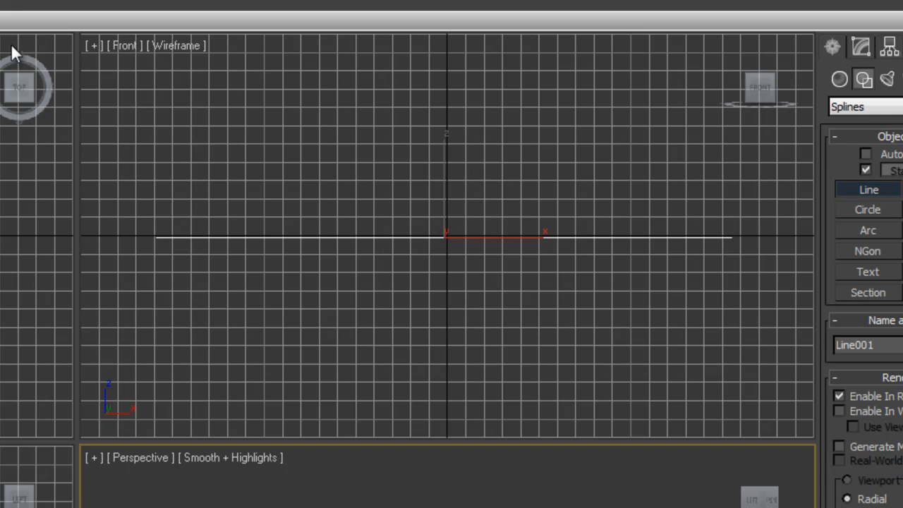
click(252, 238)
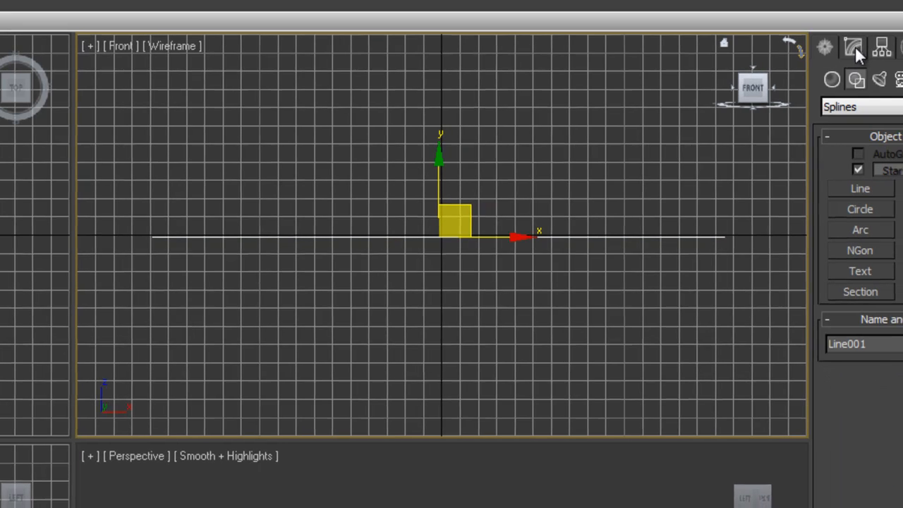
Step: Select Line001's single segment in Segment sub-object mode and divide it with 30 extra vertices
click(852, 47)
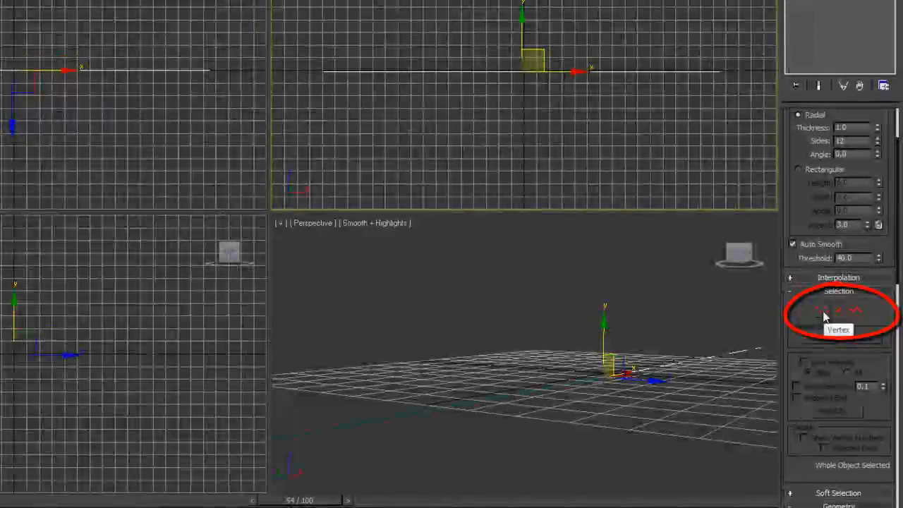
click(839, 310)
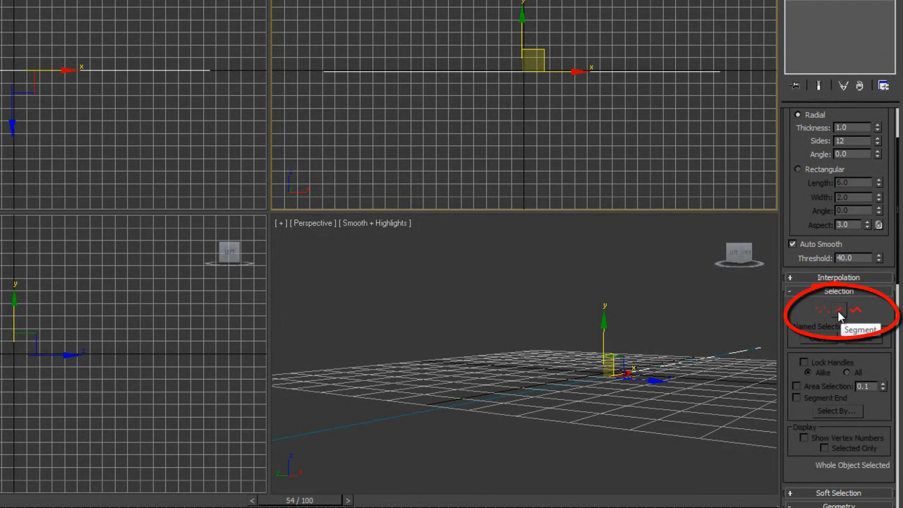
click(839, 311)
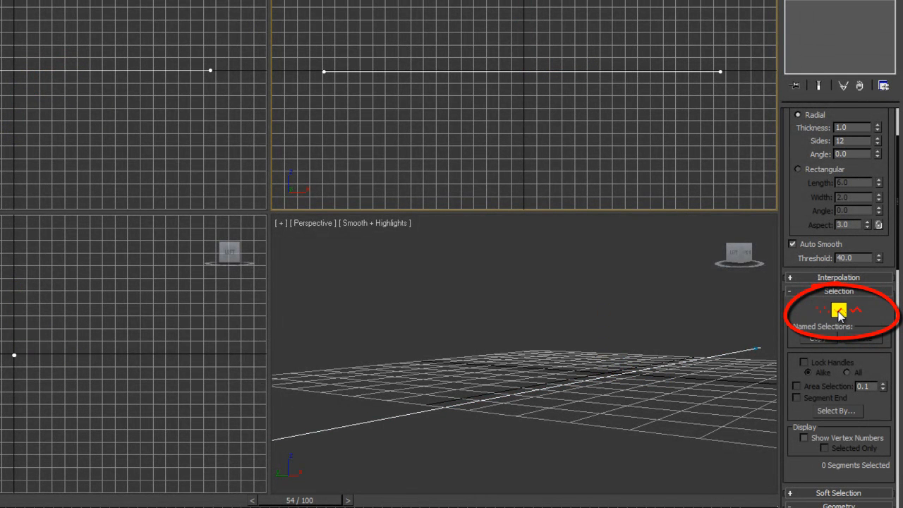
click(838, 310)
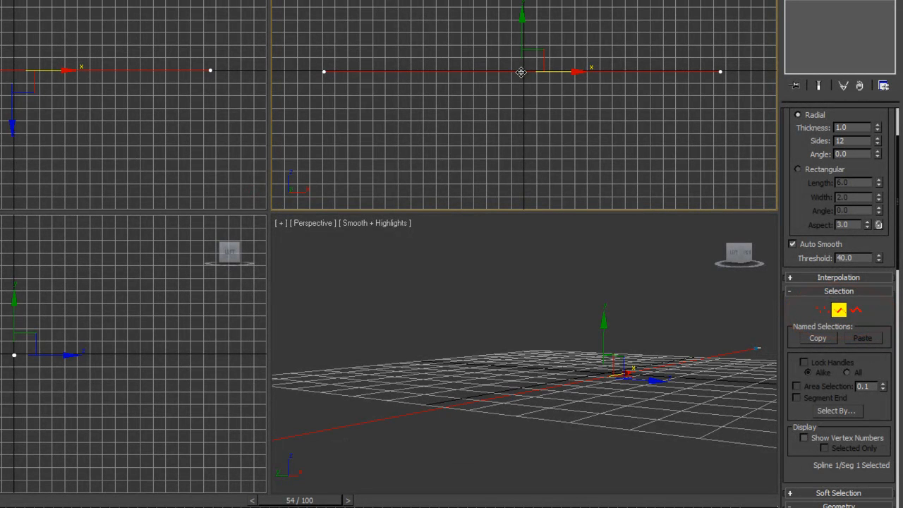
mouse_move(689, 86)
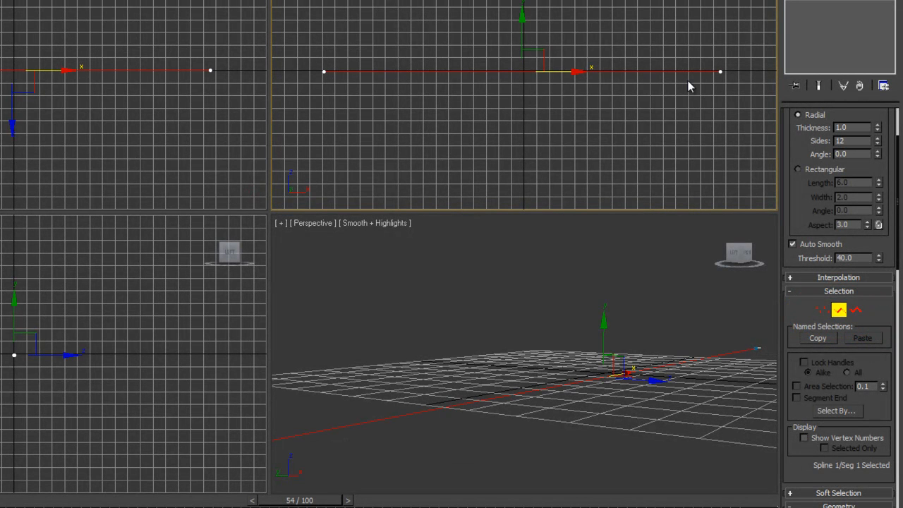
mouse_move(881, 366)
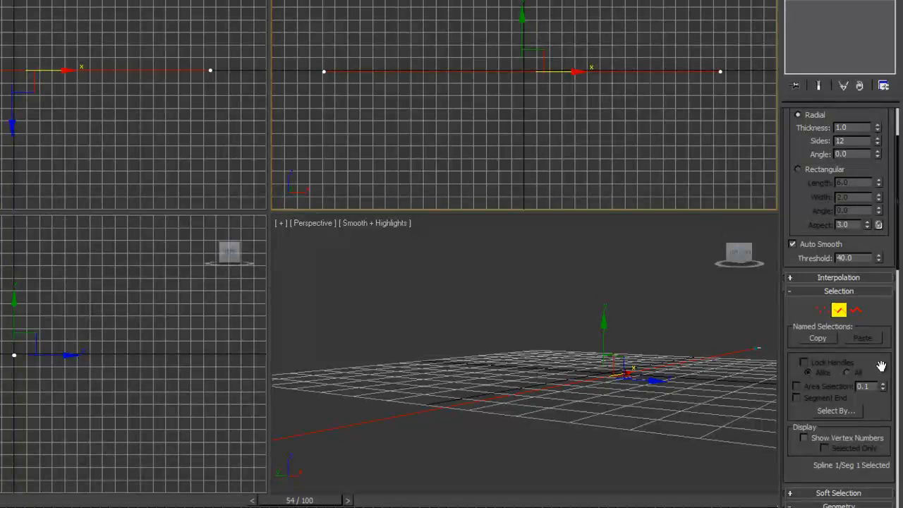
scroll(down, 3)
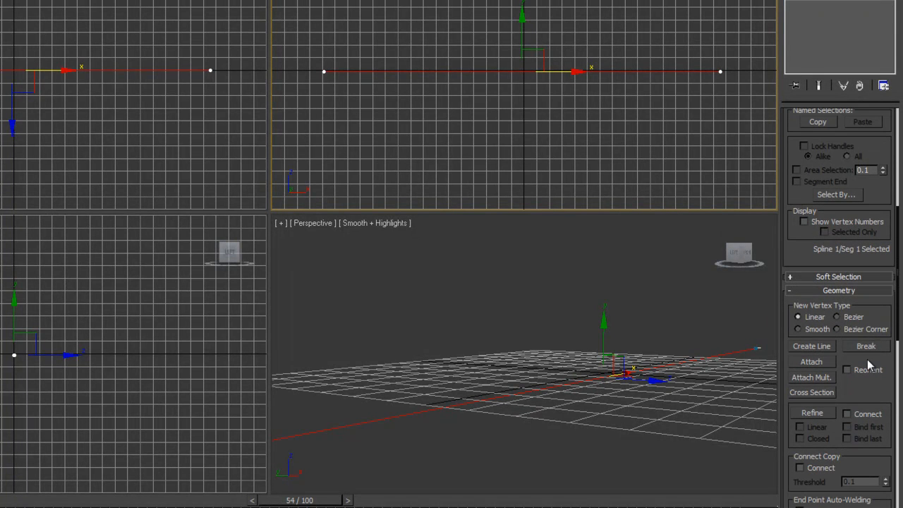
scroll(down, 3)
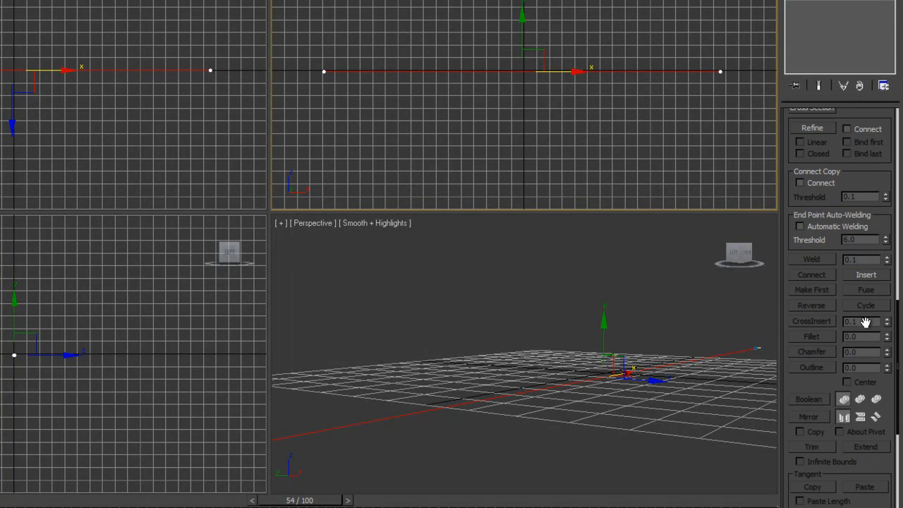
scroll(down, 3)
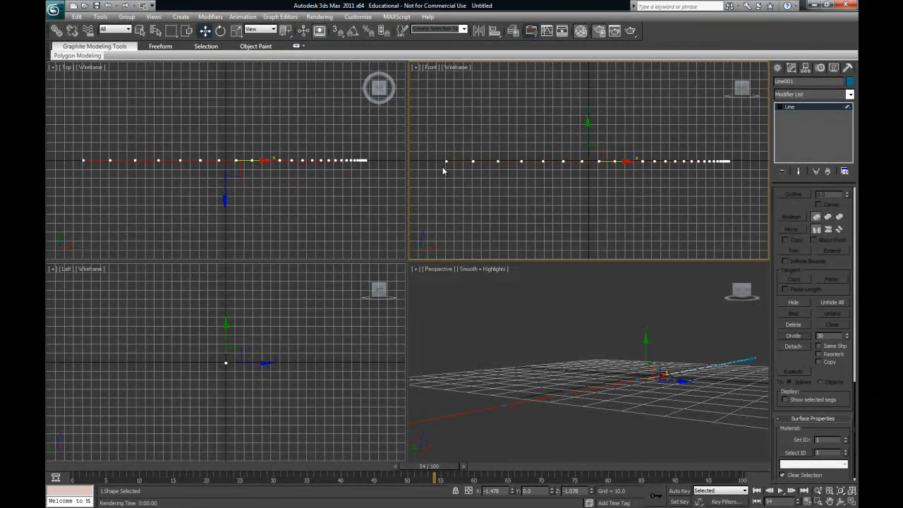
mouse_move(732, 163)
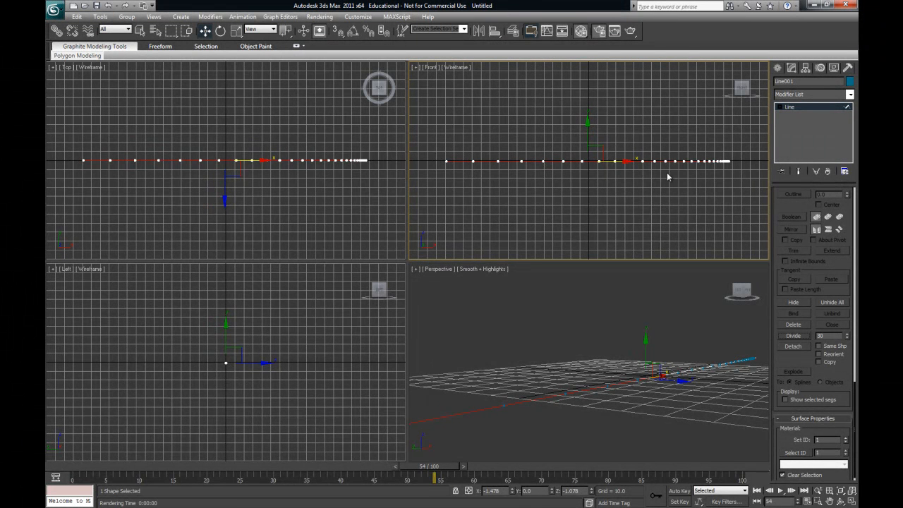
mouse_move(706, 172)
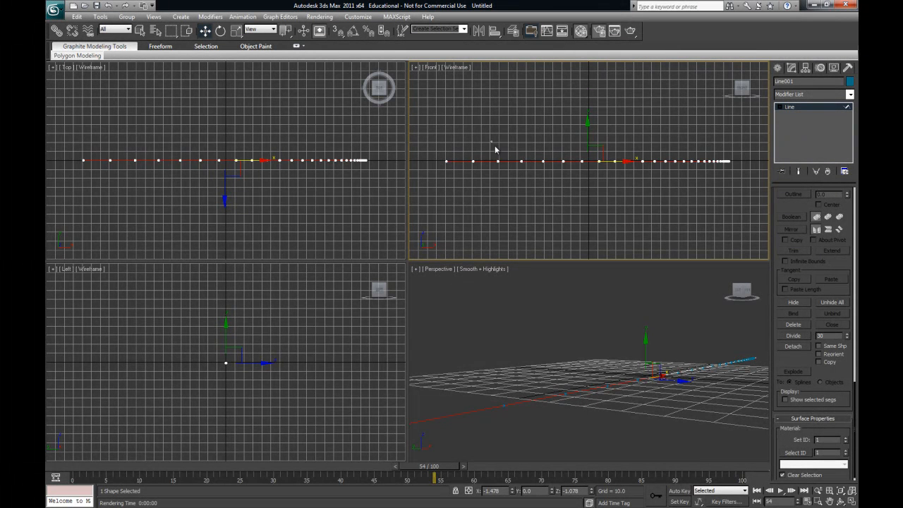
Step: Select the subdivided line's vertices and bring up the Modifier List
drag(491, 146, 718, 190)
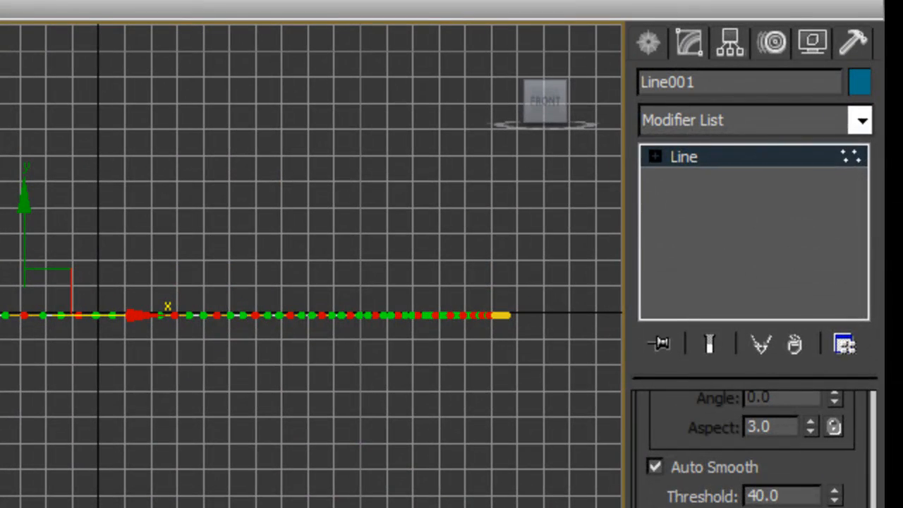
click(861, 120)
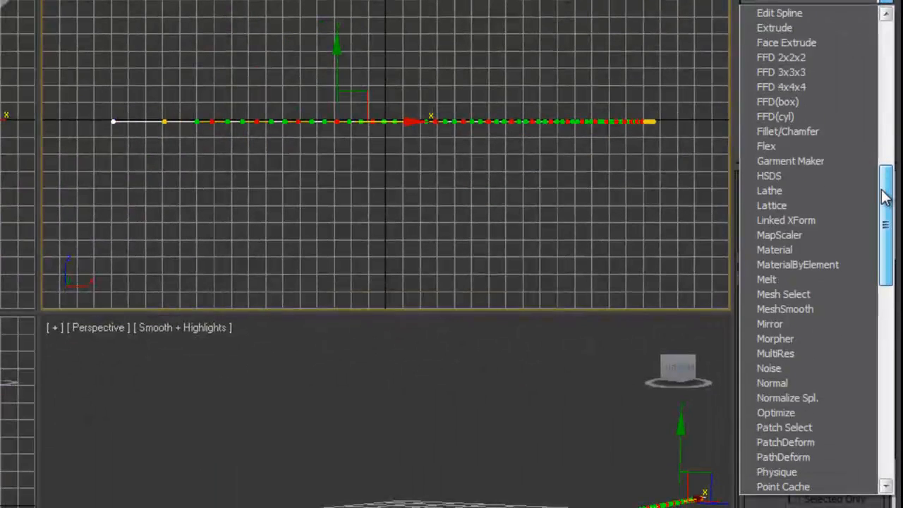
Step: Add a fractal Noise modifier with roughness 1.0, strength 10 on X/Y/Z, and Animate Noise
click(768, 368)
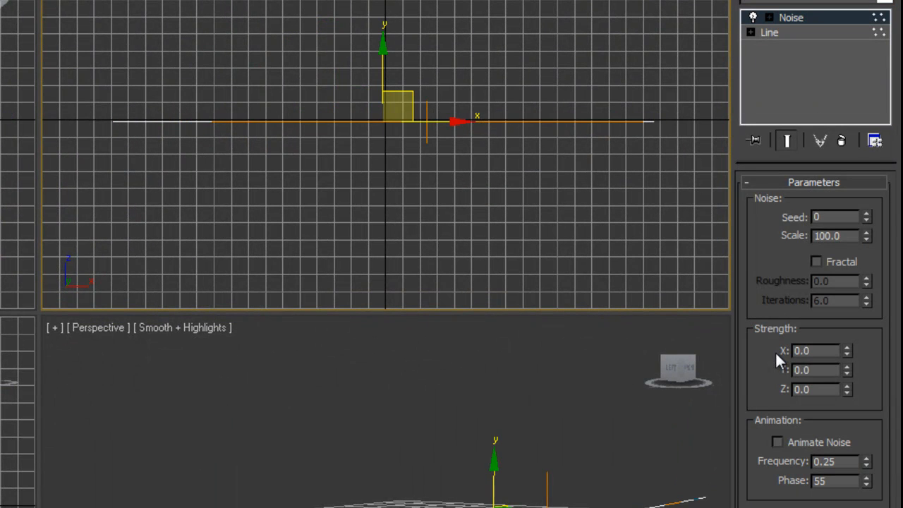
mouse_move(707, 461)
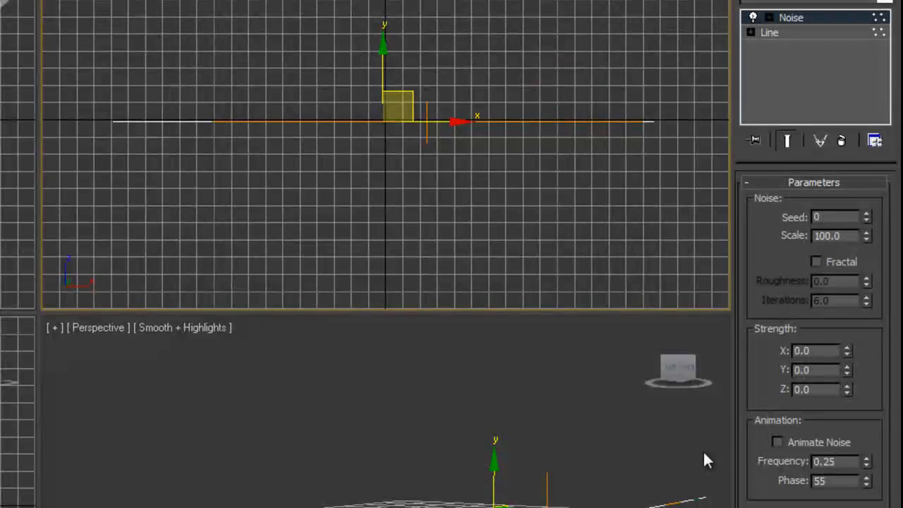
click(816, 261)
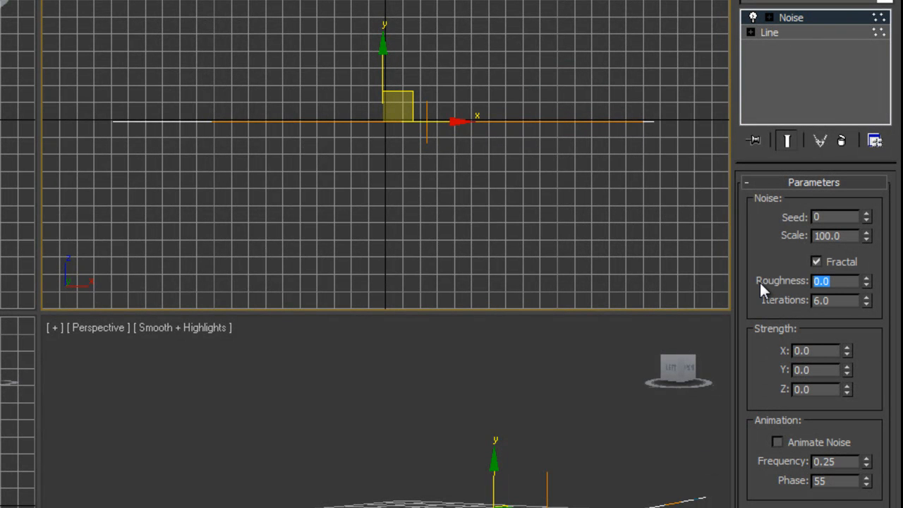
text(1.0)
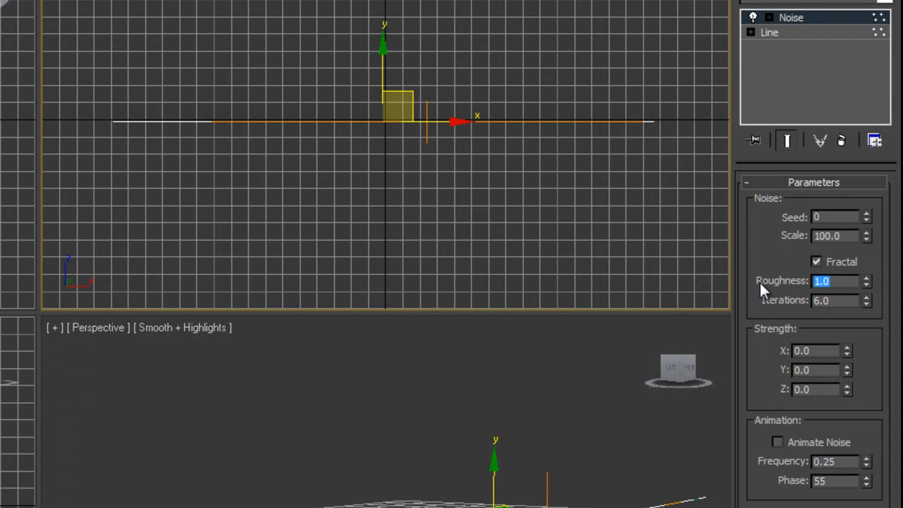
mouse_move(821, 351)
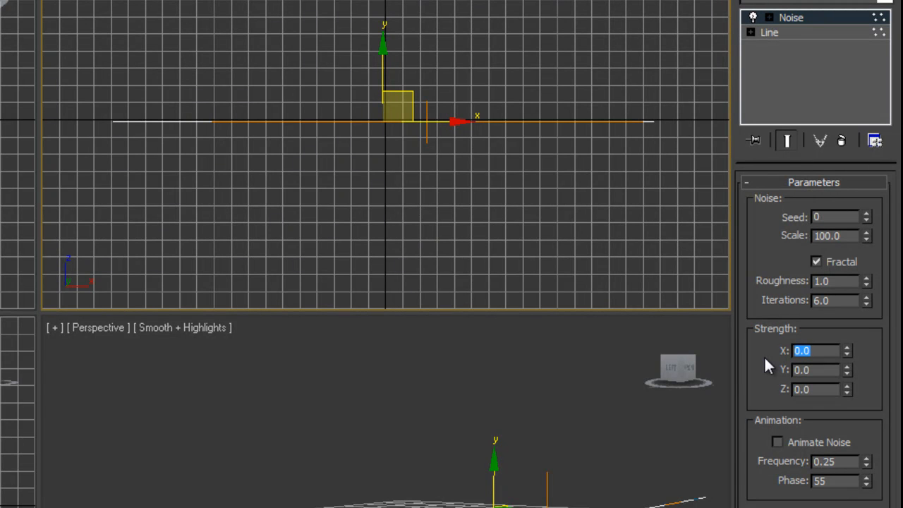
text(1)
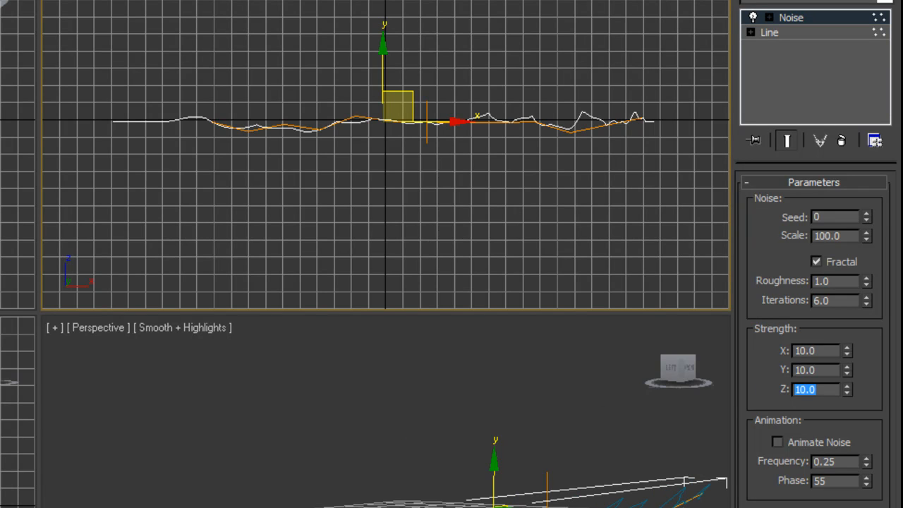
mouse_move(822, 367)
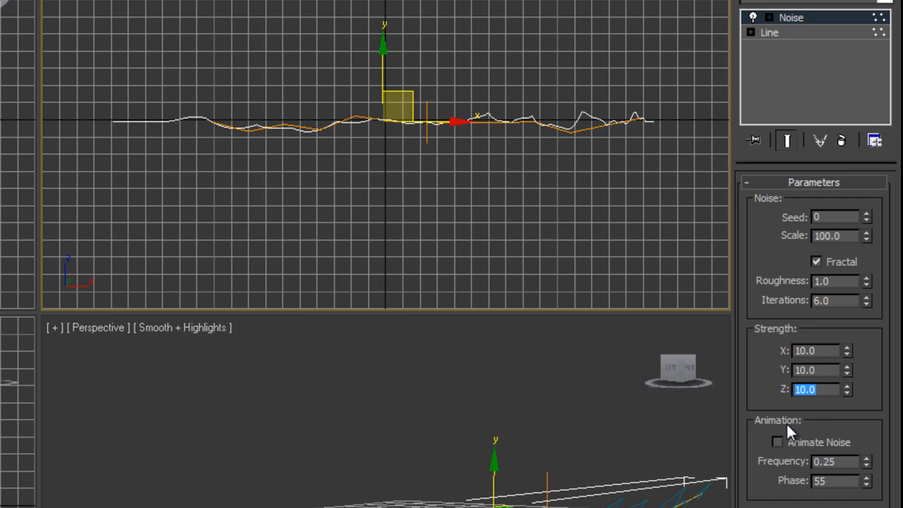
click(777, 442)
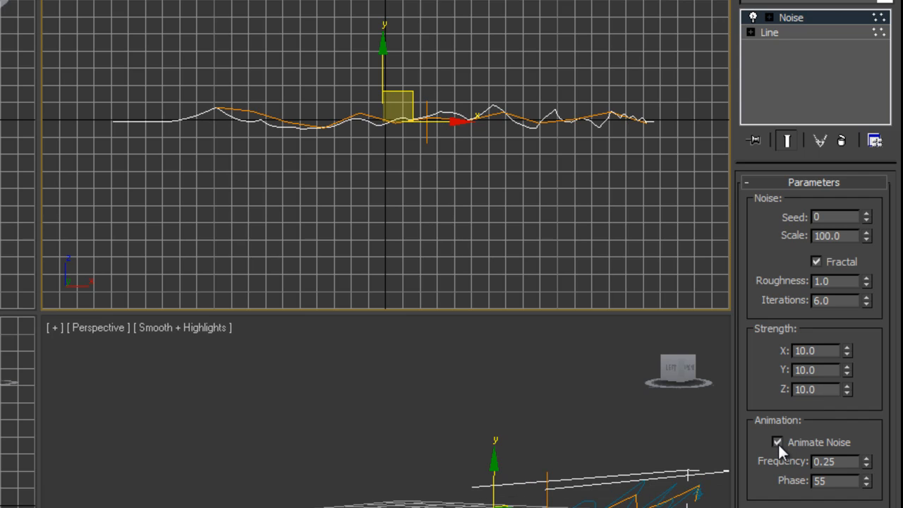
key(alt+w)
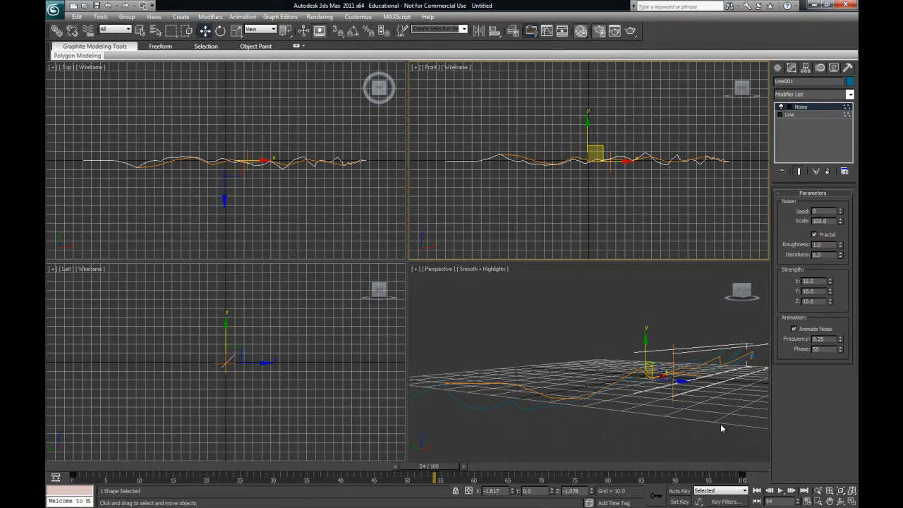
mouse_move(835, 432)
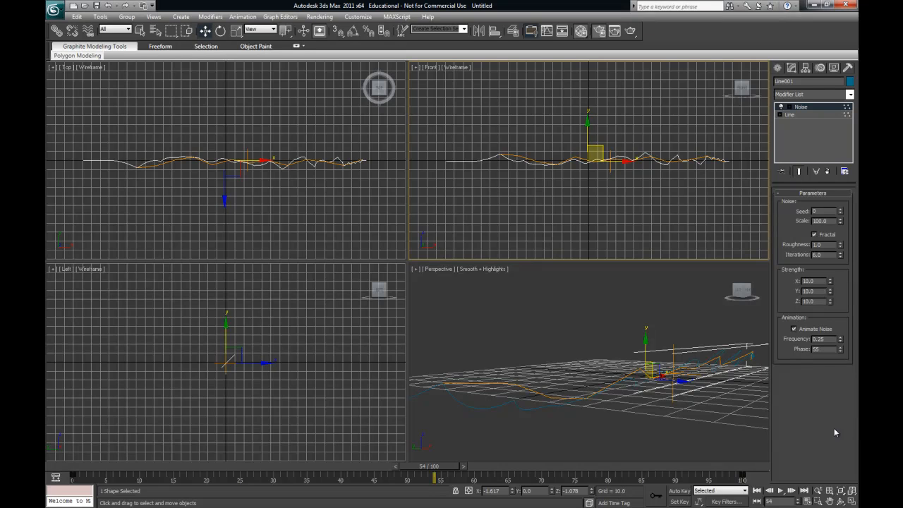
Step: Scrub the timeline to preview the animated noise, then try Strength X and Y at 50
drag(433, 477, 314, 477)
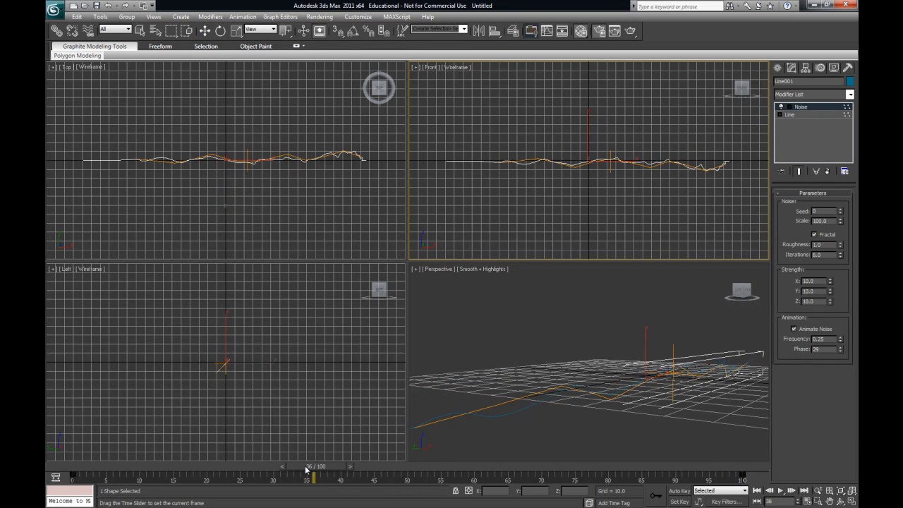
drag(313, 479, 347, 478)
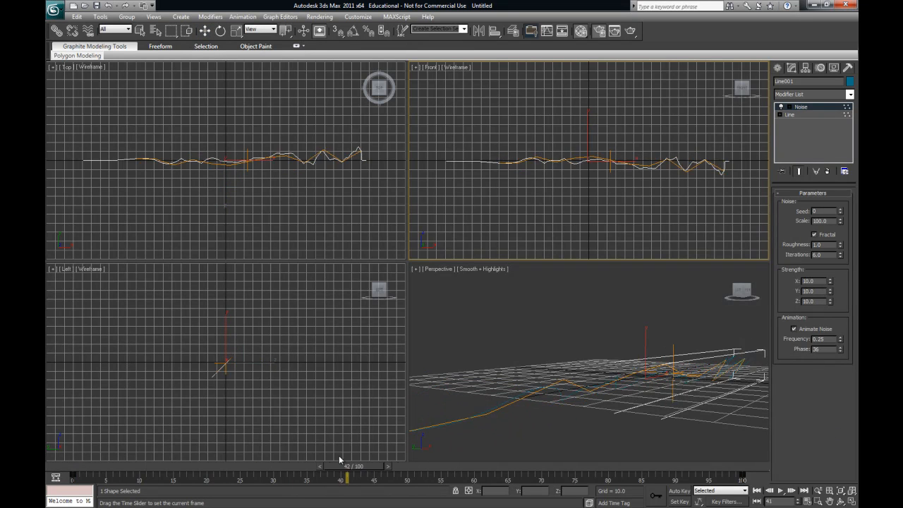
drag(346, 480, 744, 479)
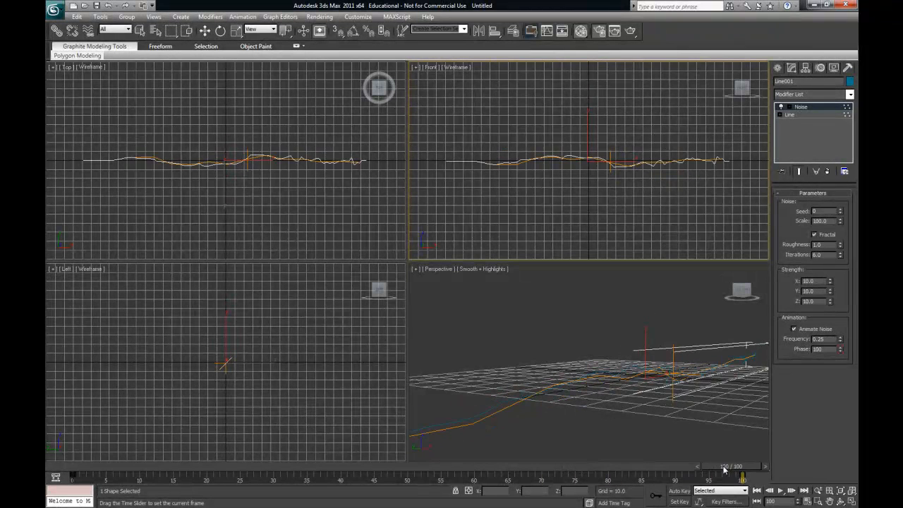
drag(723, 465, 589, 466)
text(50)
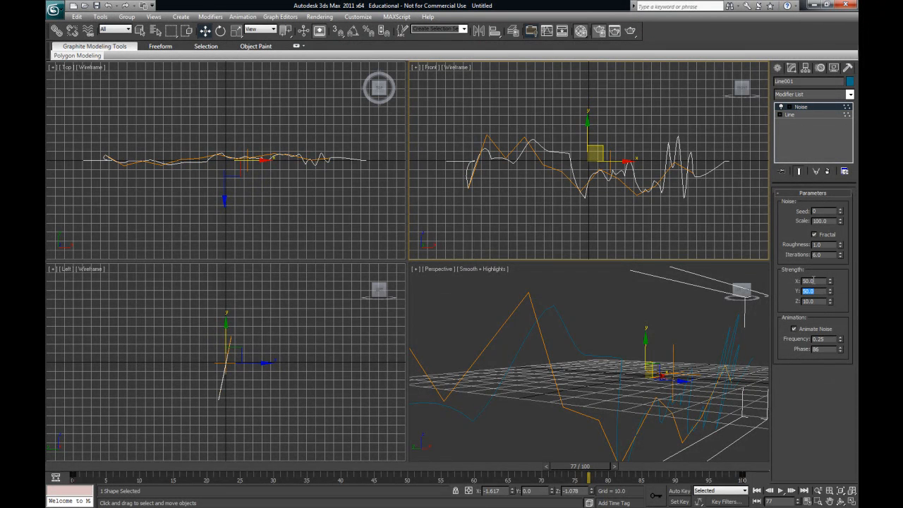
triple_click(810, 281)
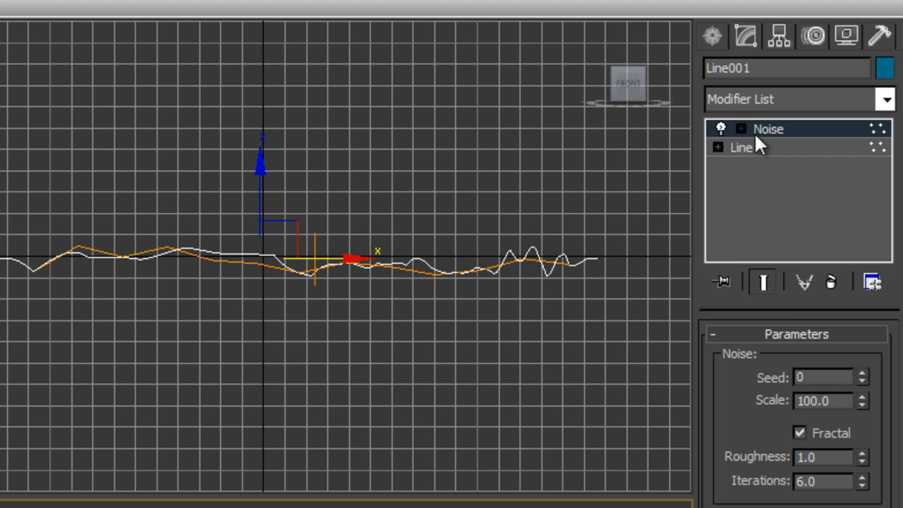
Step: Give the 01 - Default material a light blue diffuse in the Material Editor
click(741, 147)
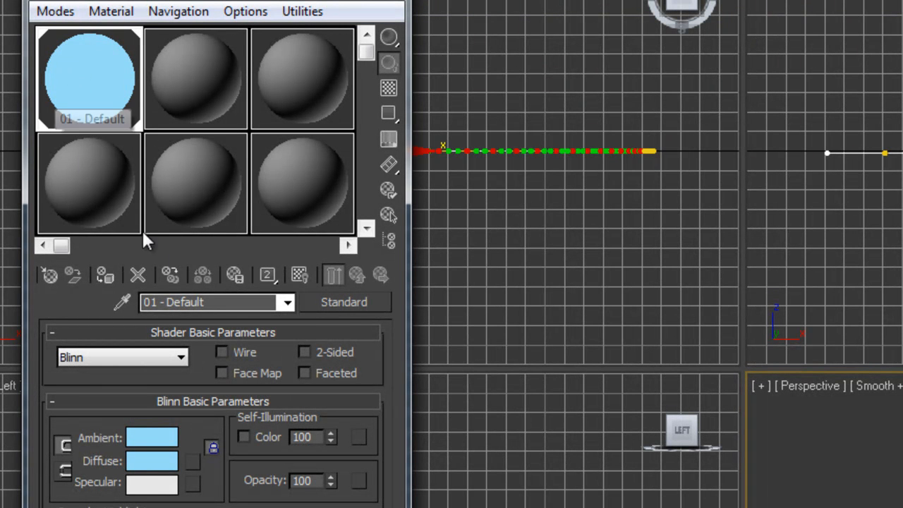
mouse_move(270, 270)
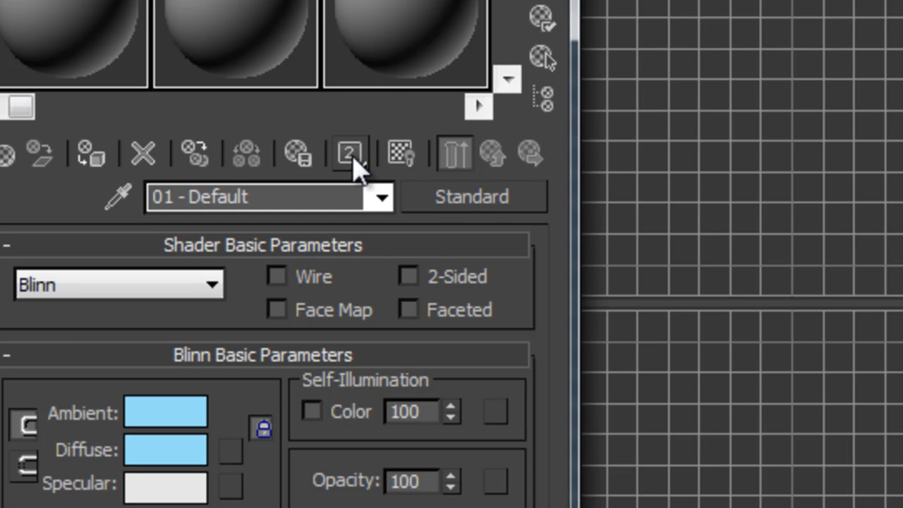
click(349, 153)
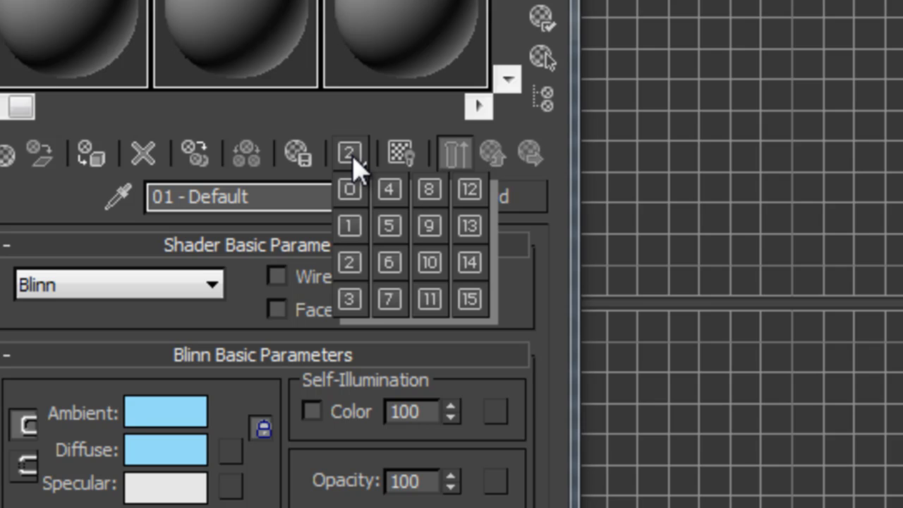
mouse_move(349, 262)
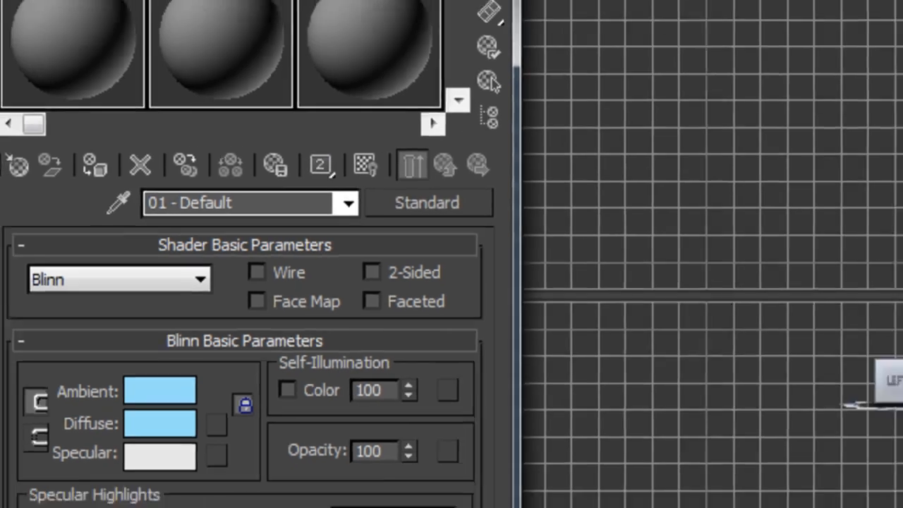
Step: Replace the old Lens Effects entry with a new Lens Effects render effect
click(74, 16)
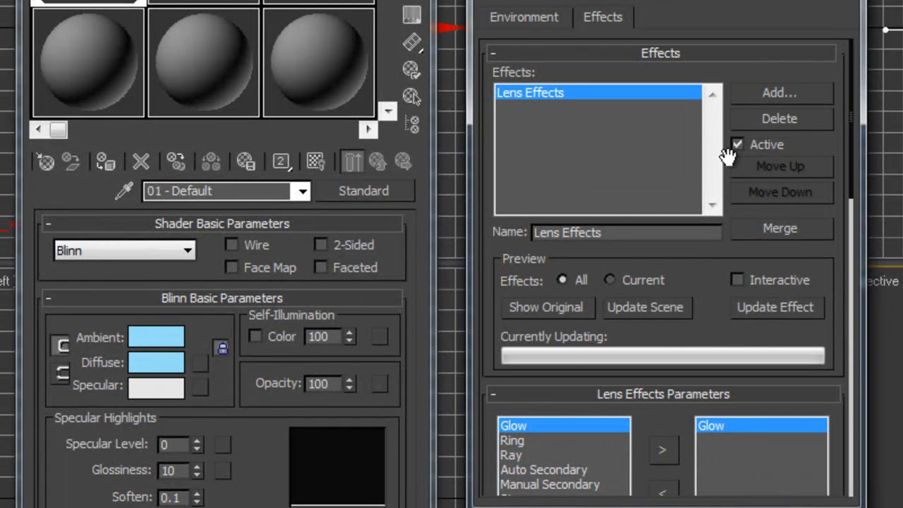
click(779, 119)
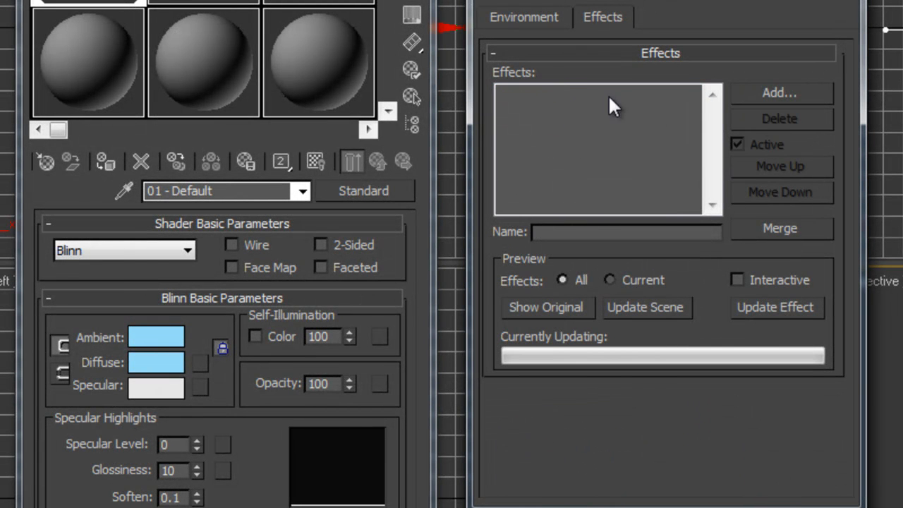
mouse_move(526, 147)
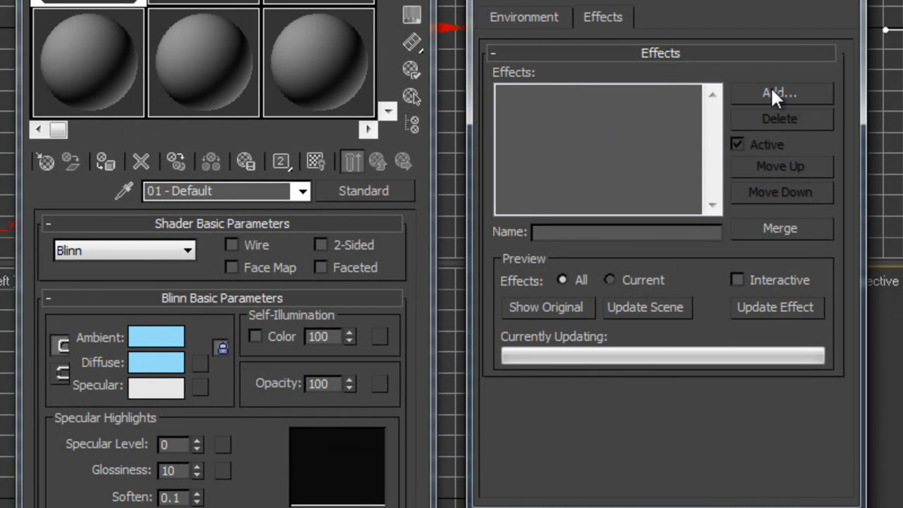
click(780, 92)
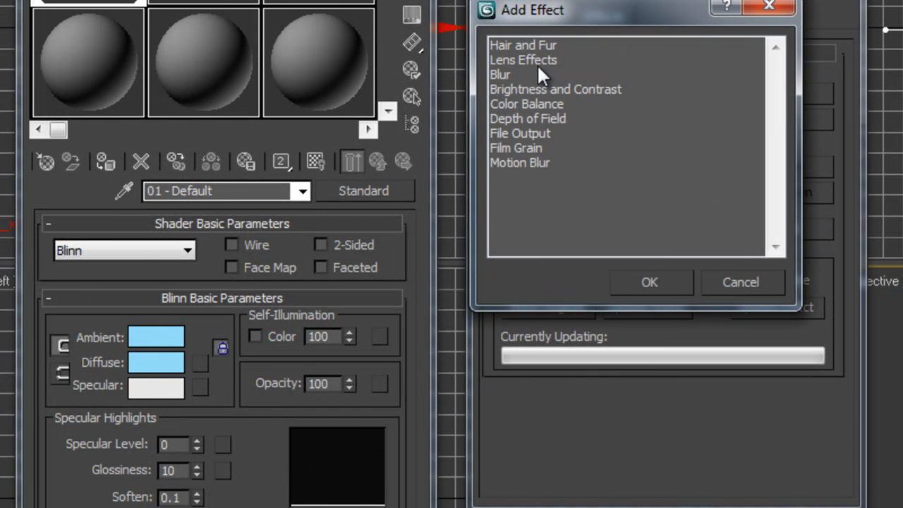
click(523, 59)
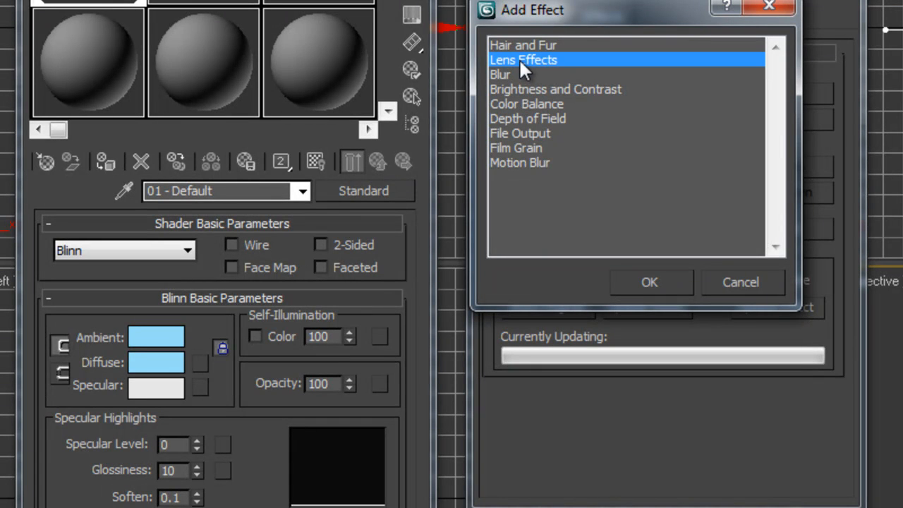
click(648, 281)
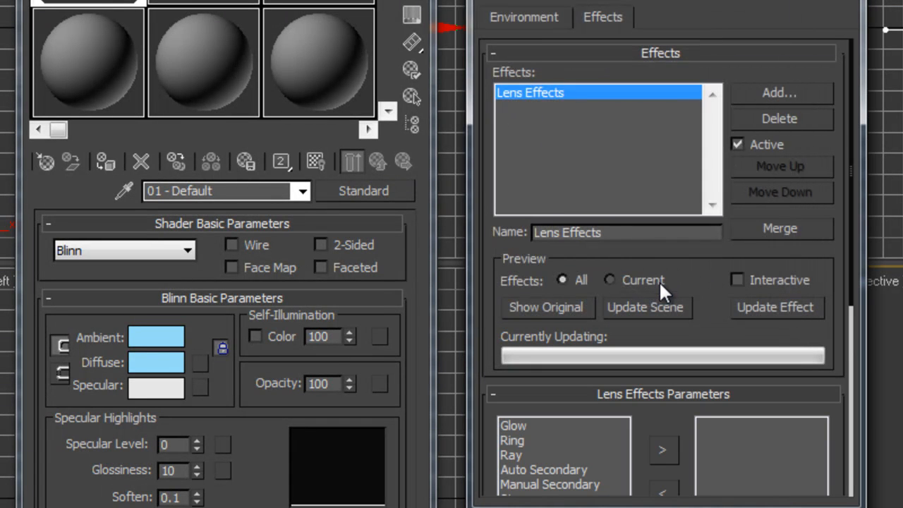
Step: Add the Glow element to the active lens effects list
scroll(up, 3)
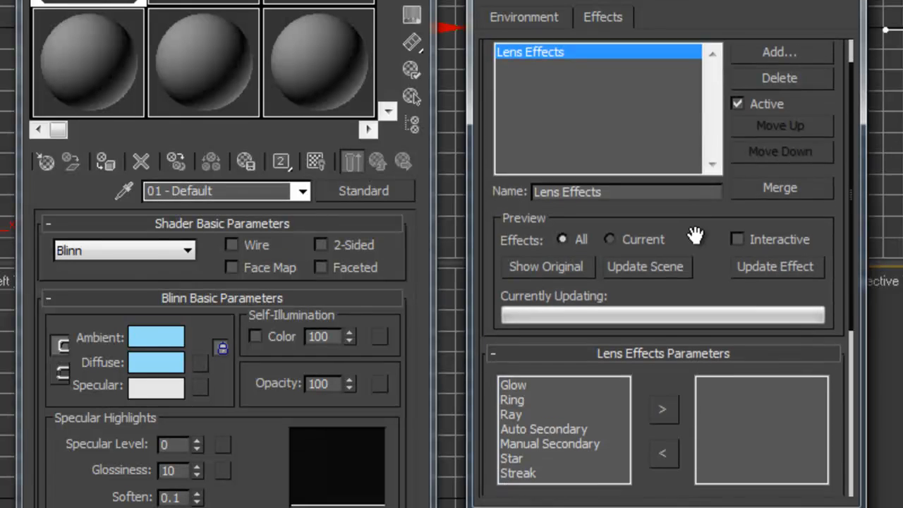
scroll(down, 3)
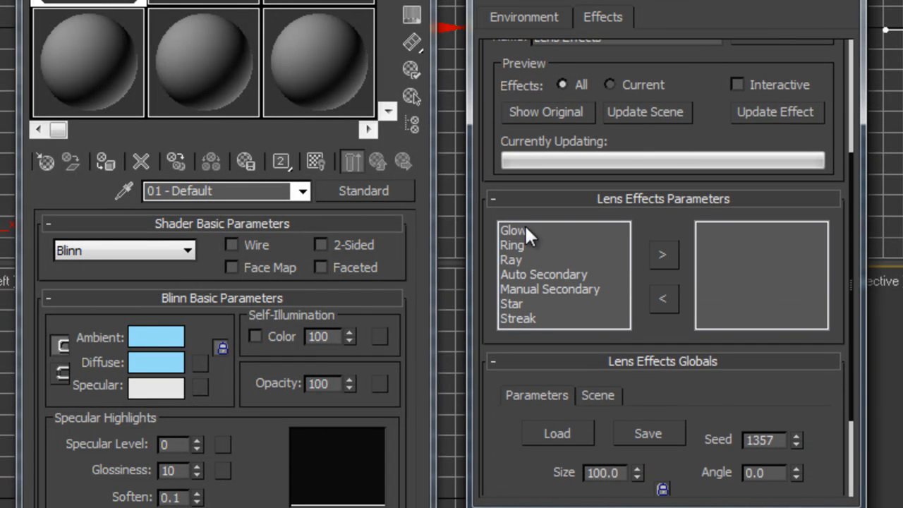
mouse_move(523, 240)
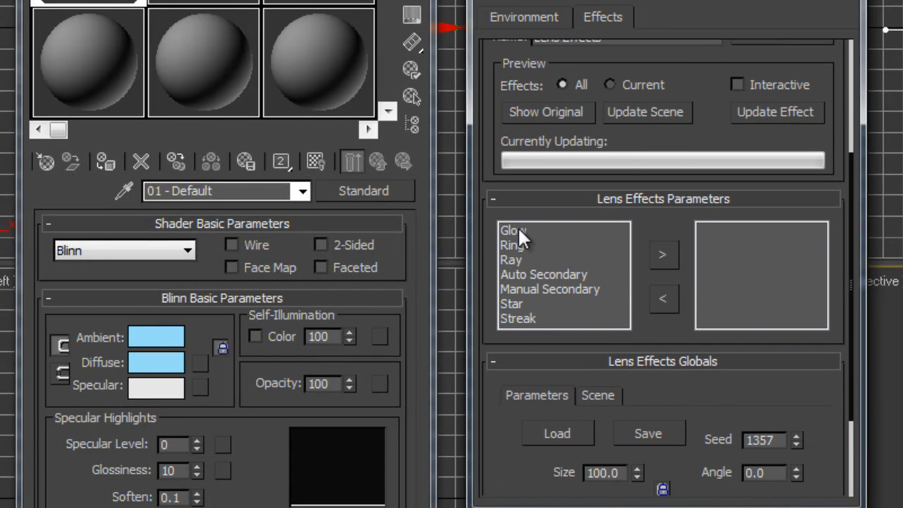
click(513, 230)
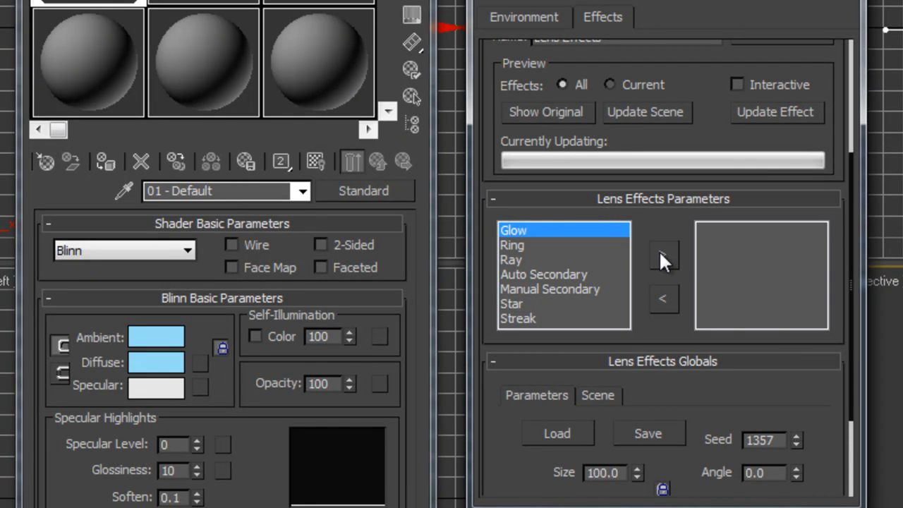
click(663, 255)
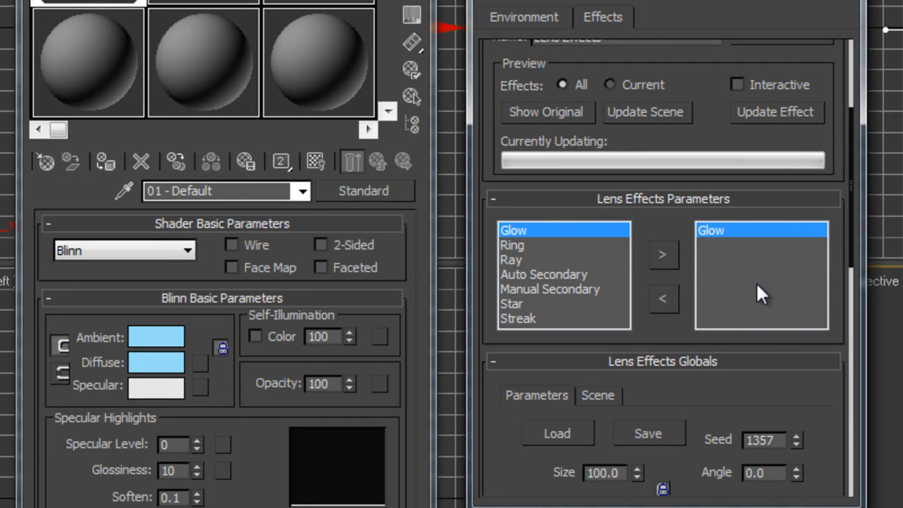
mouse_move(776, 275)
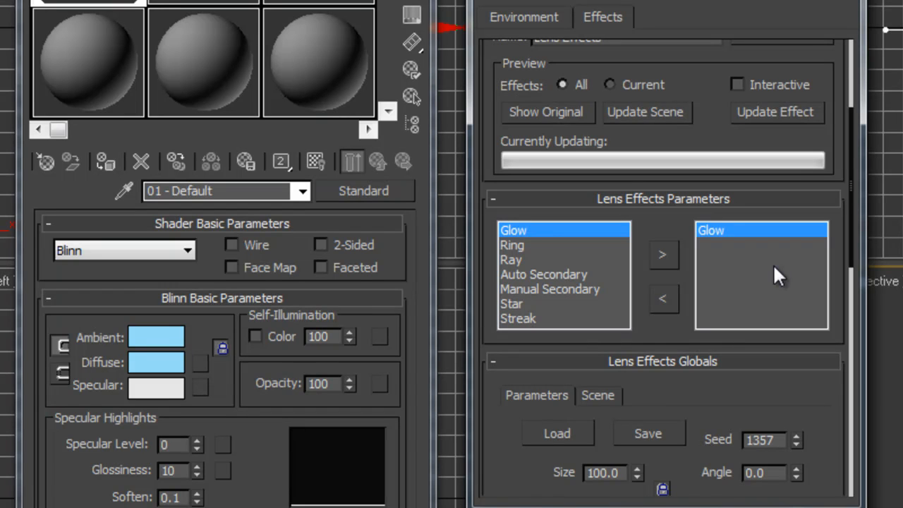
scroll(down, 3)
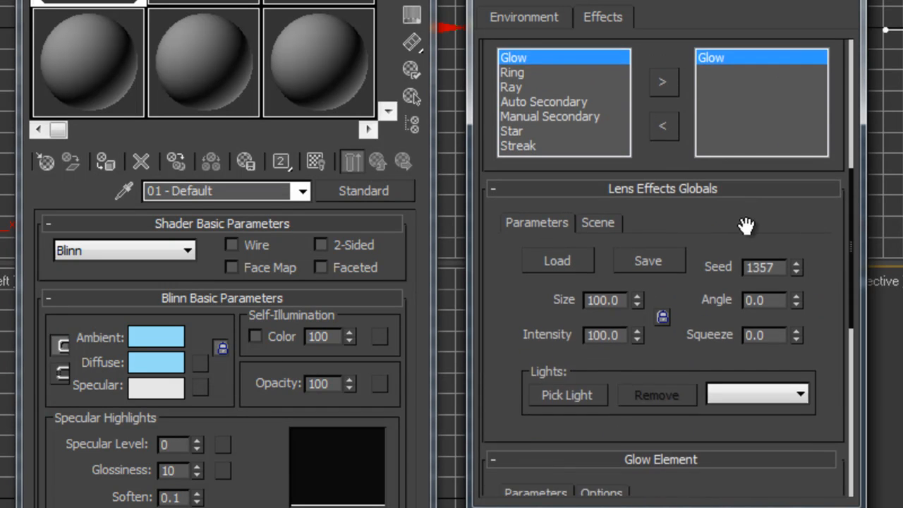
scroll(down, 3)
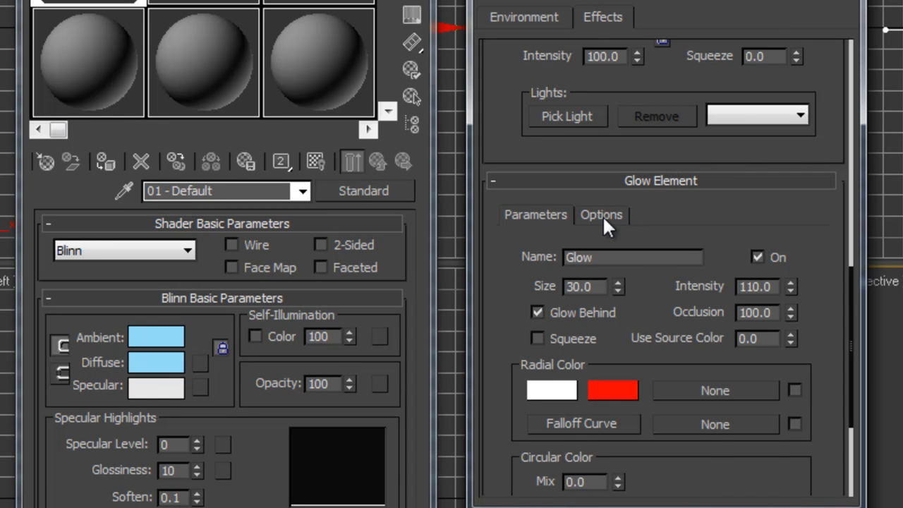
Step: Make the Glow use Object ID 3 and Material ID 3, with material effects channel 3
click(601, 215)
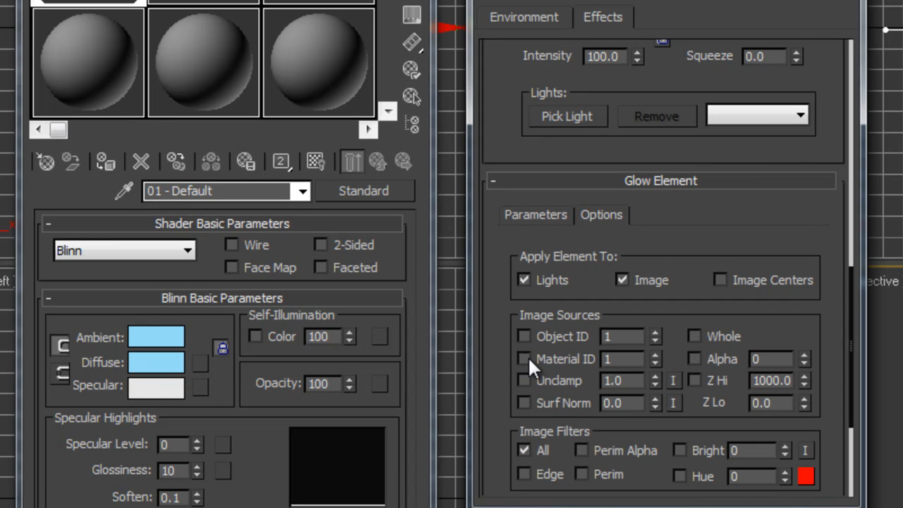
click(524, 337)
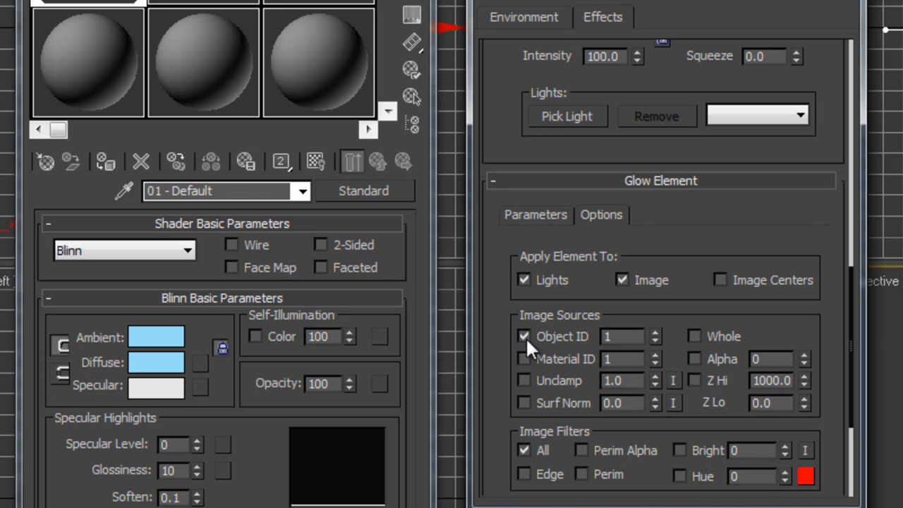
click(524, 359)
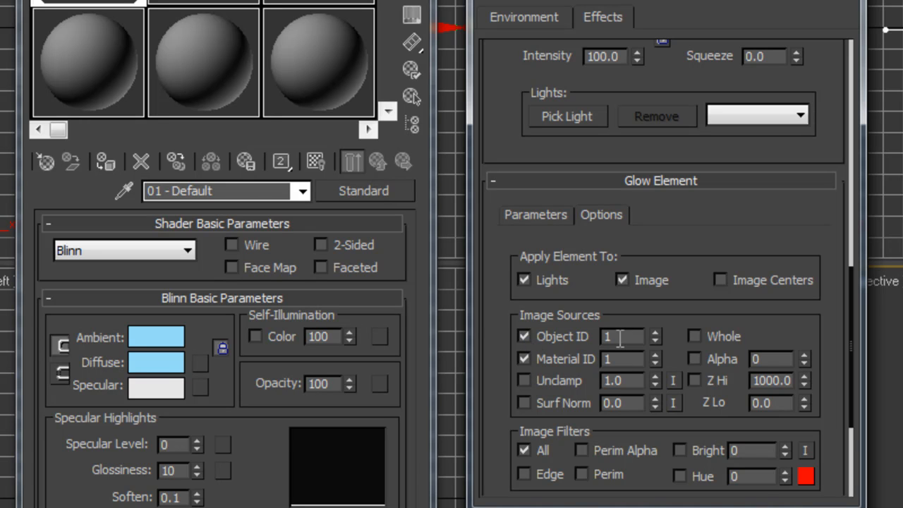
text(2)
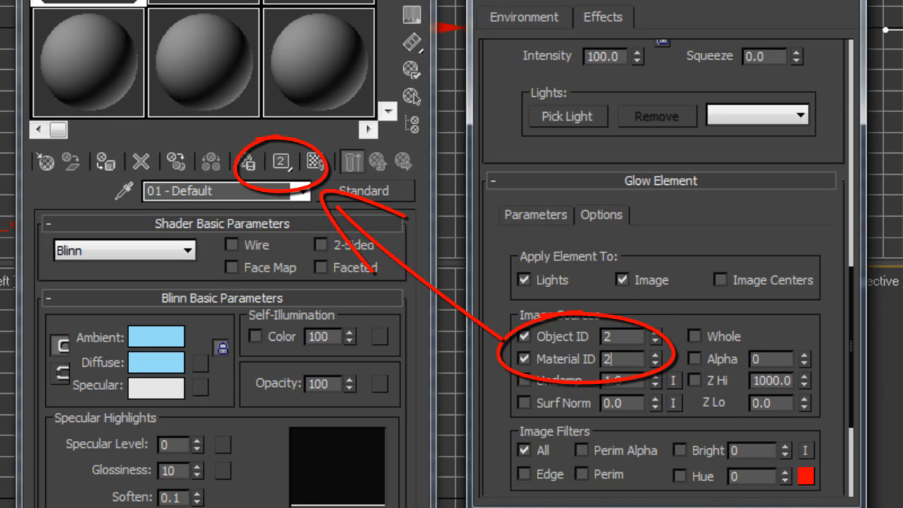
mouse_move(281, 162)
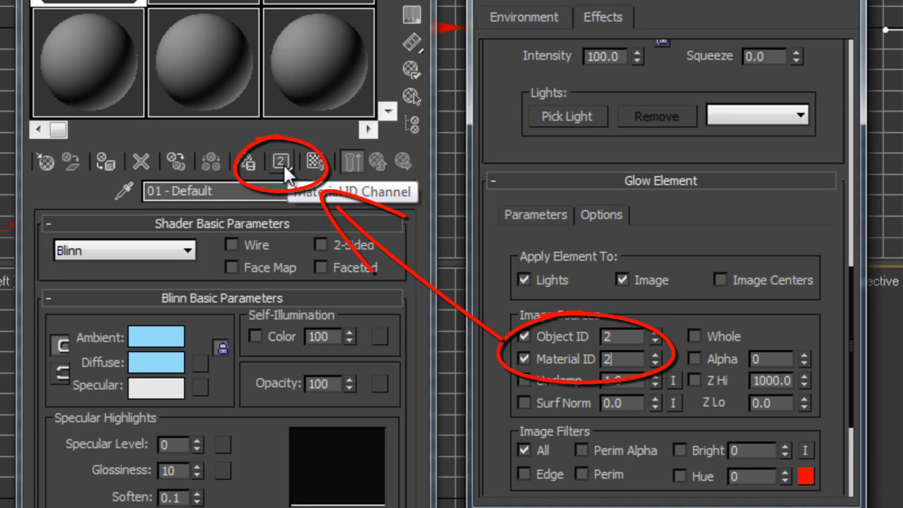
click(280, 161)
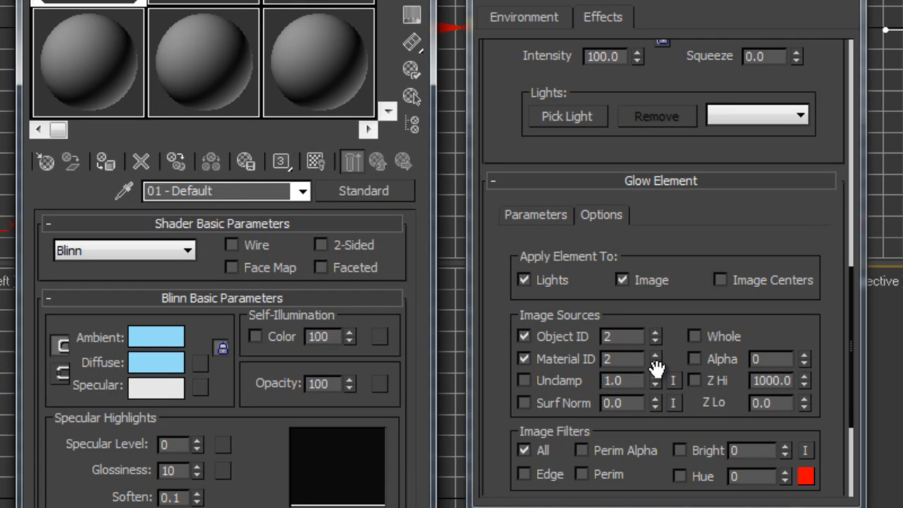
click(654, 331)
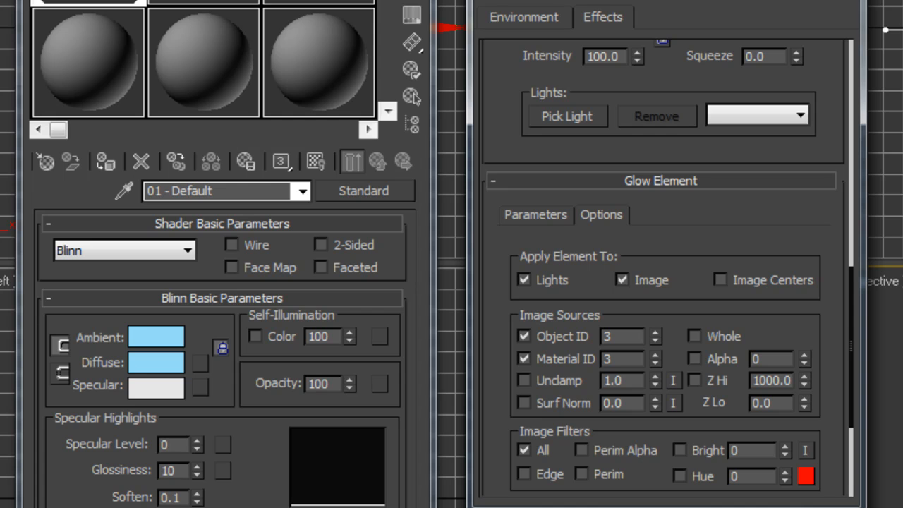
mouse_move(778, 212)
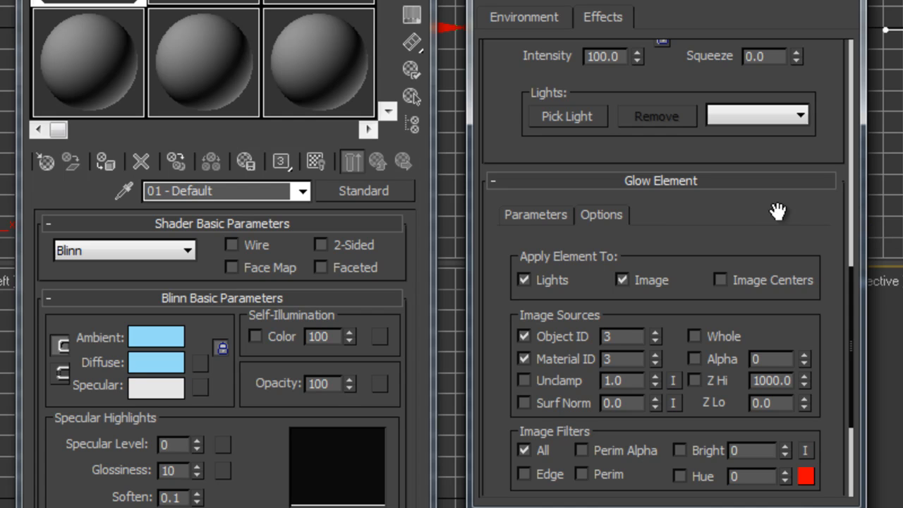
click(536, 215)
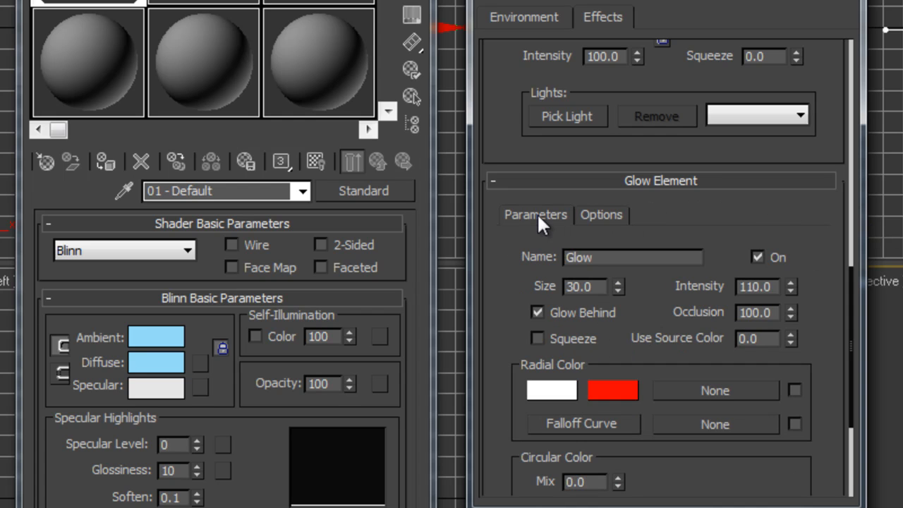
Step: Set Glow size to 1.0 and change the inner radial colour from white to blue
scroll(down, 3)
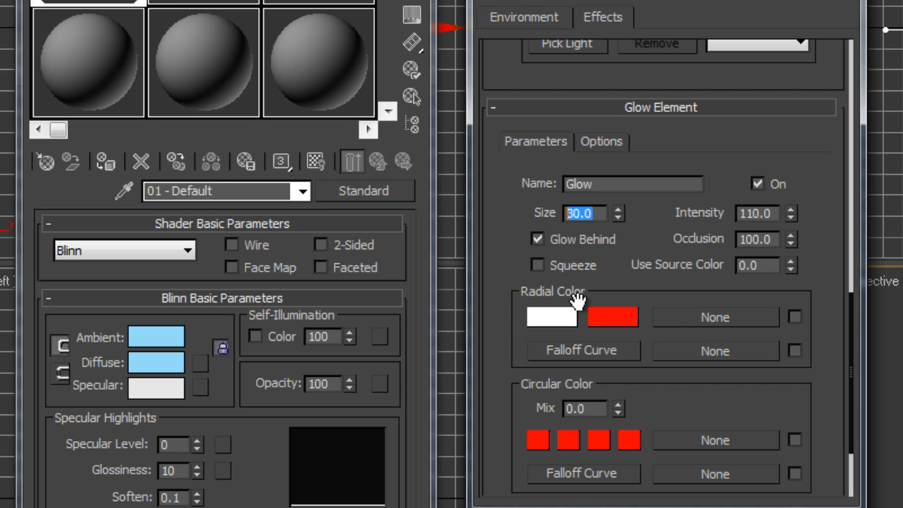
mouse_move(604, 196)
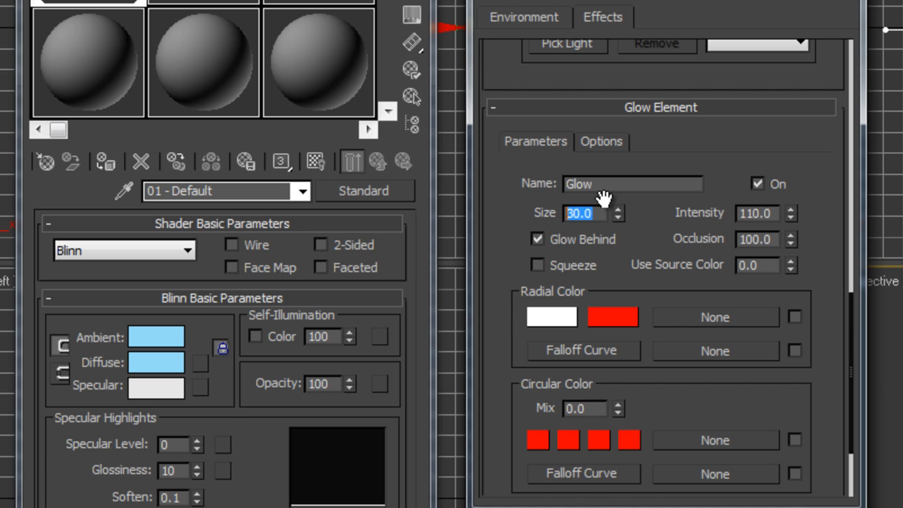
mouse_move(521, 215)
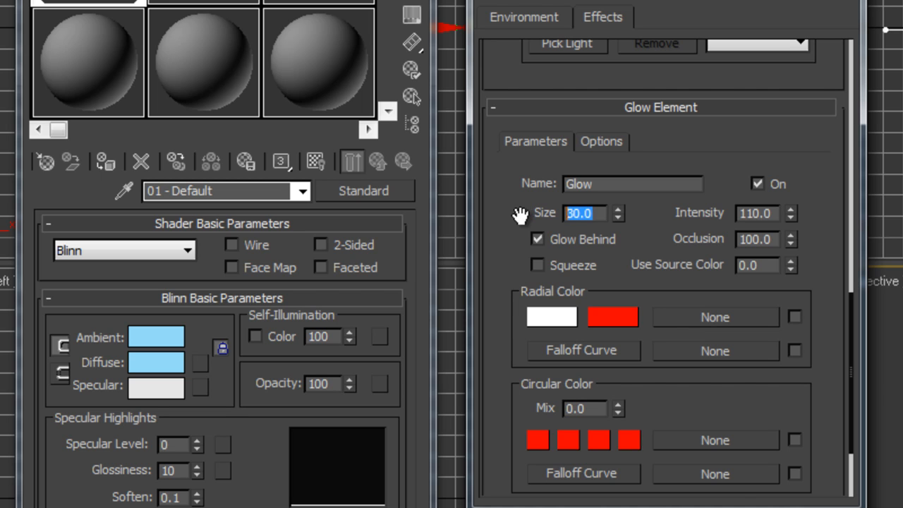
text(1.0)
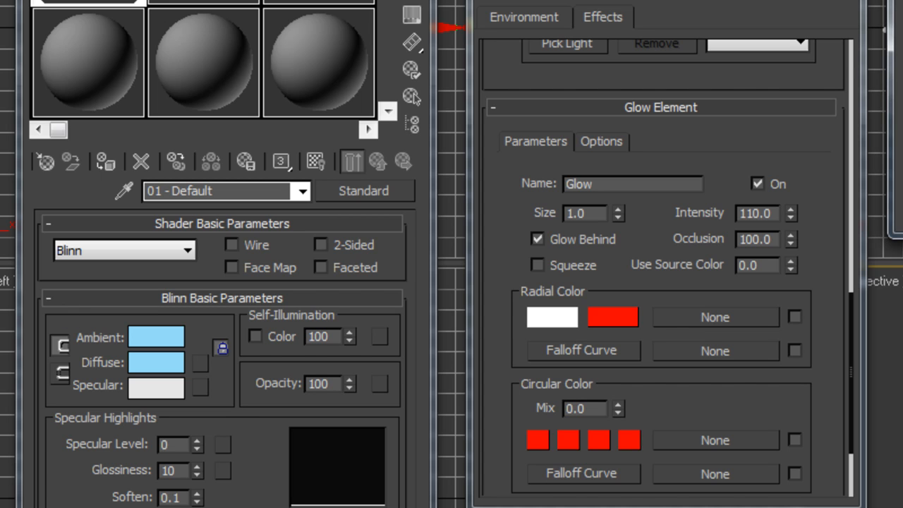
click(552, 317)
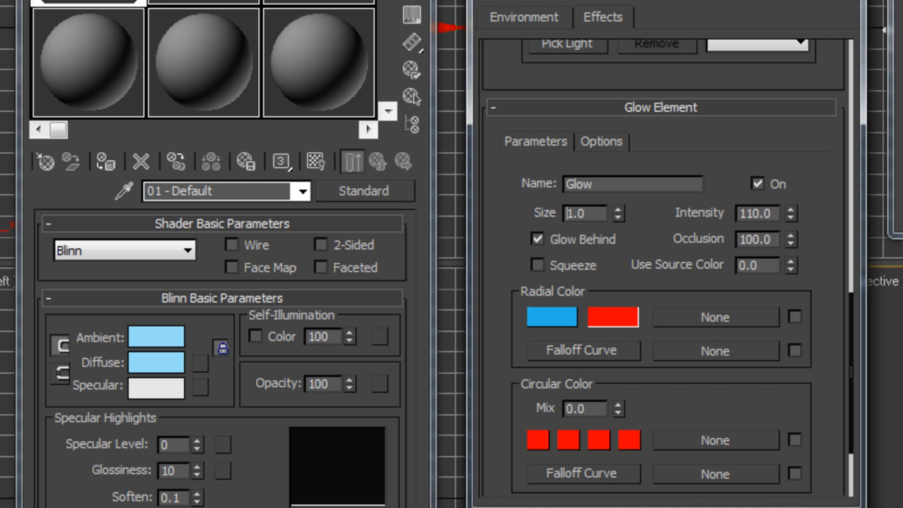
click(612, 316)
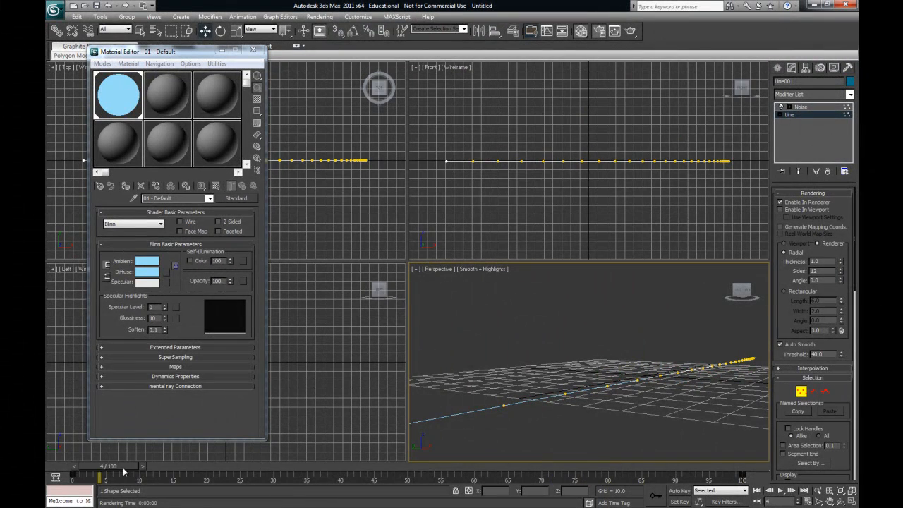
Step: Scrub frames 10–54 and view the Noise settings to preview the shifting lightning
drag(106, 478, 432, 478)
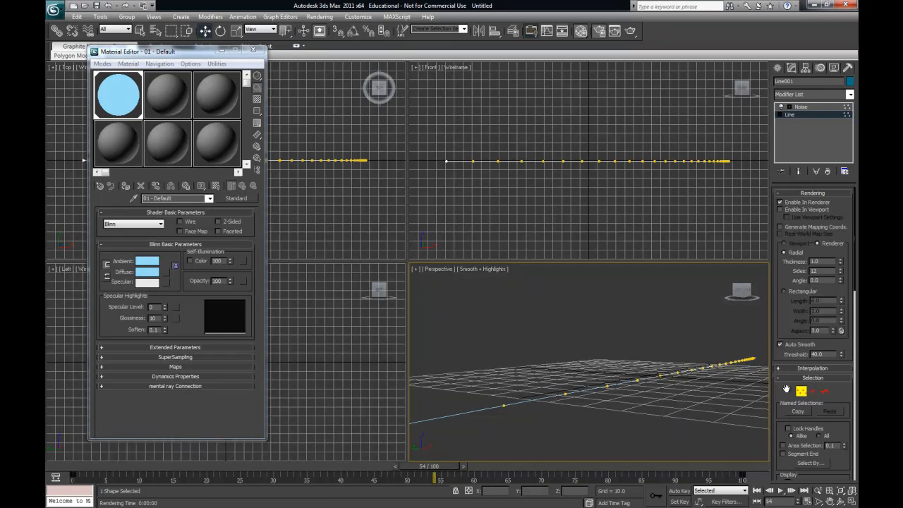
click(801, 106)
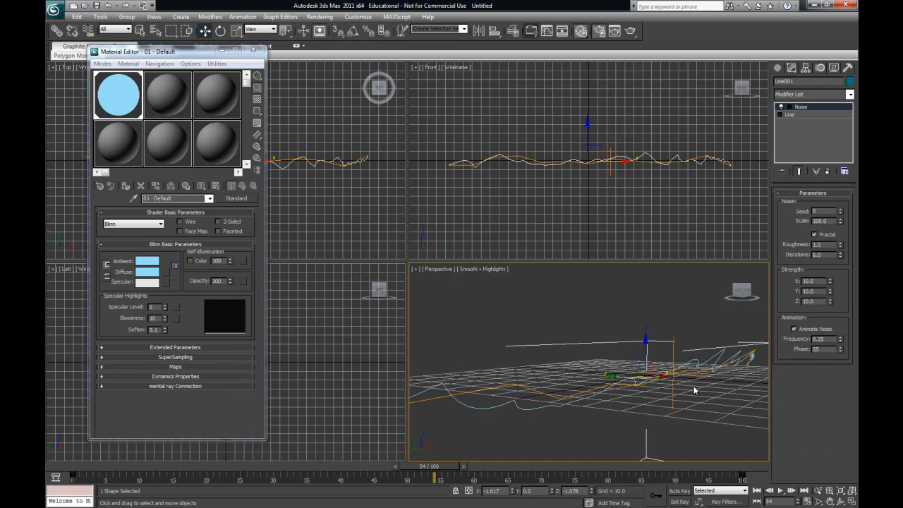
mouse_move(711, 382)
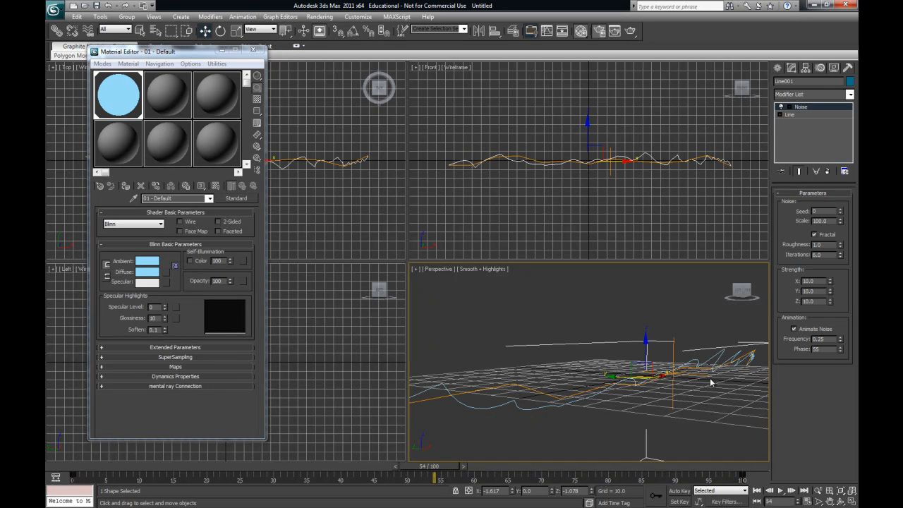
mouse_move(787, 227)
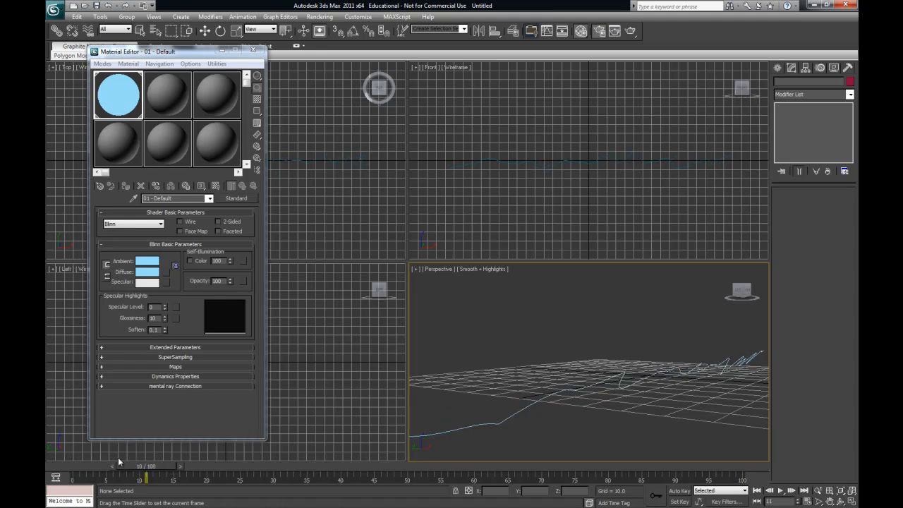
drag(147, 478, 341, 478)
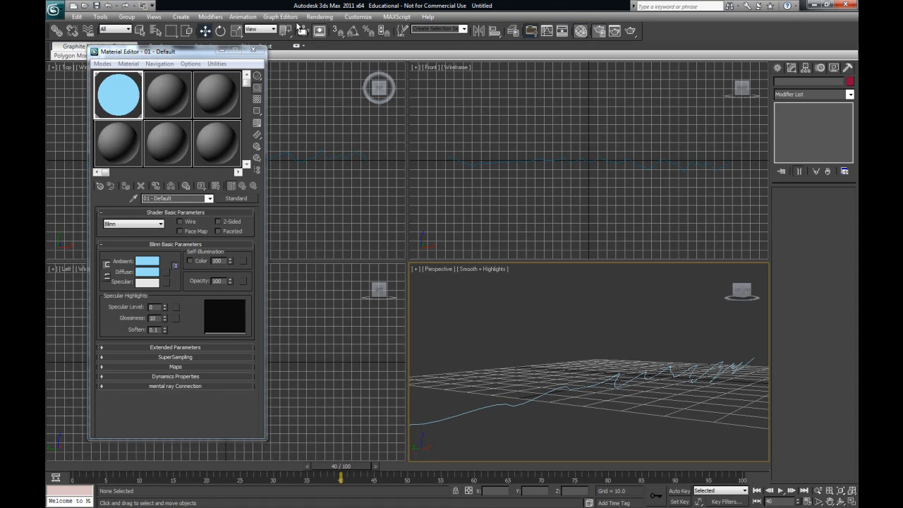
click(319, 16)
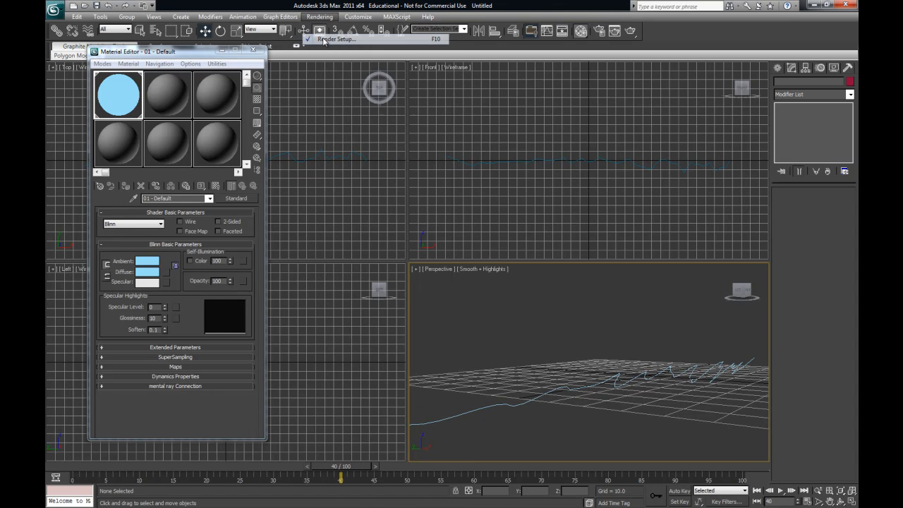
Step: Render the Perspective view from Render Setup, overwriting the existing lightning AVI file
click(319, 16)
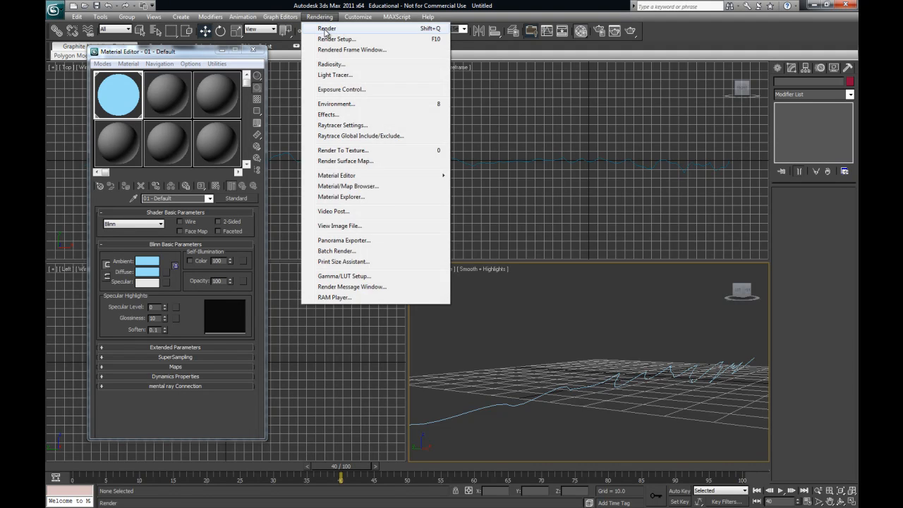
click(327, 28)
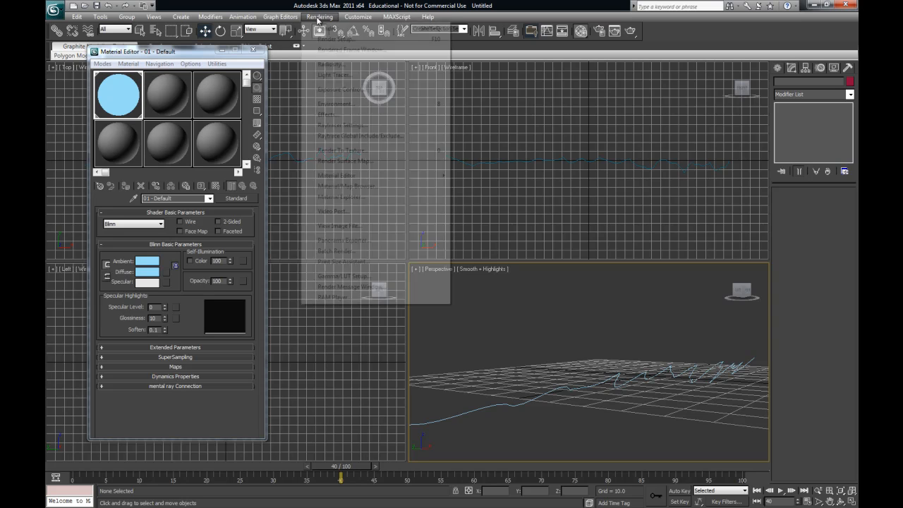
click(319, 16)
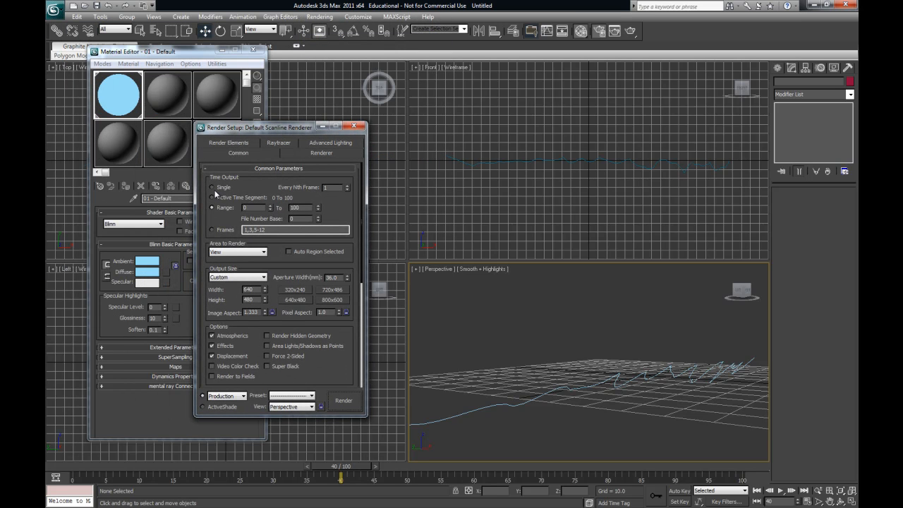
drag(259, 128, 189, 128)
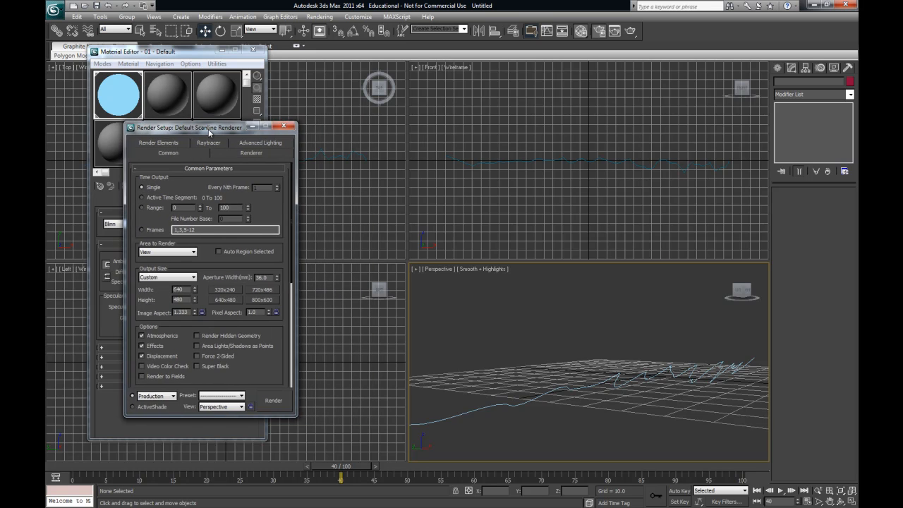
click(273, 400)
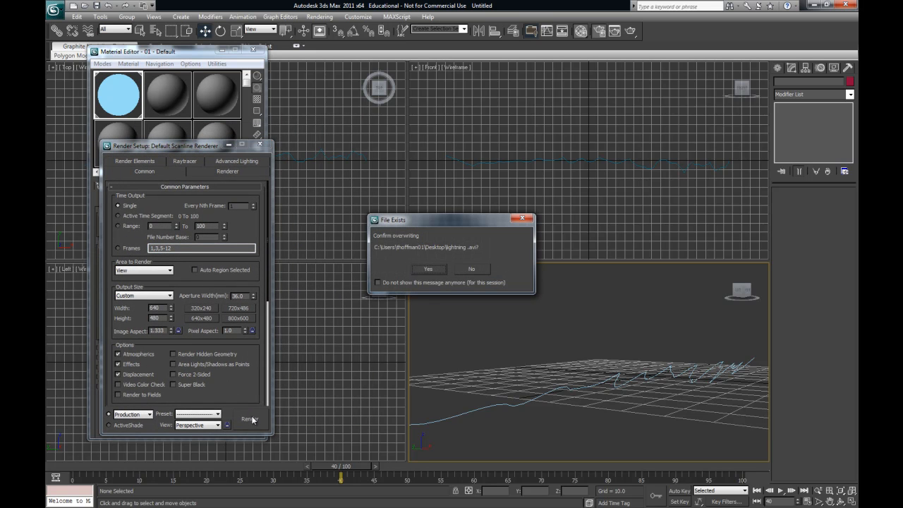
click(428, 269)
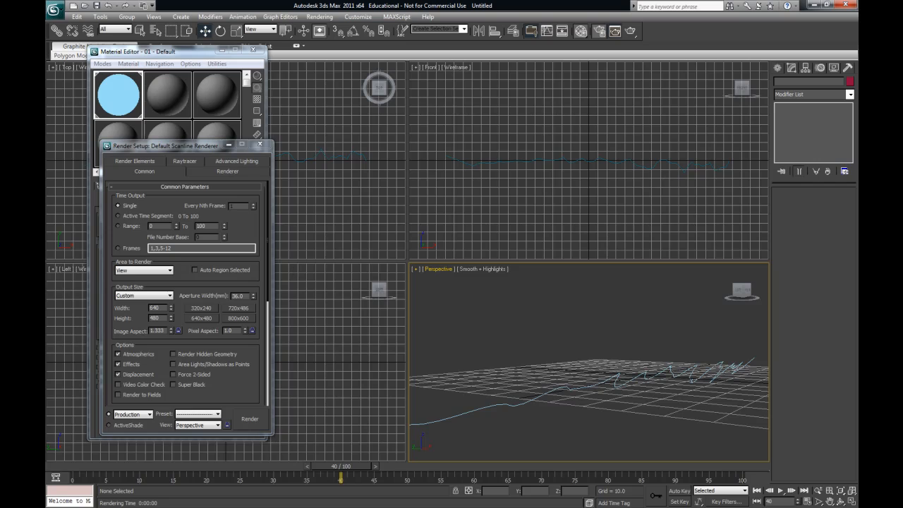
click(249, 419)
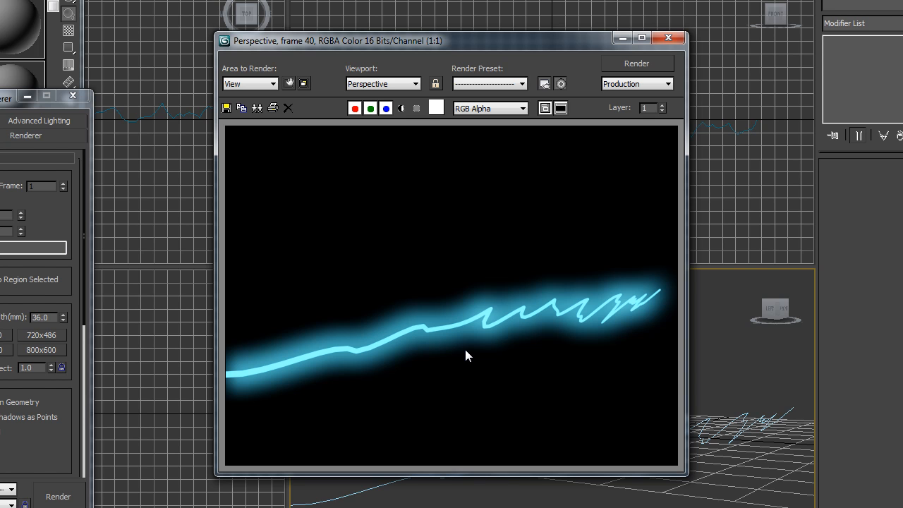
mouse_move(433, 322)
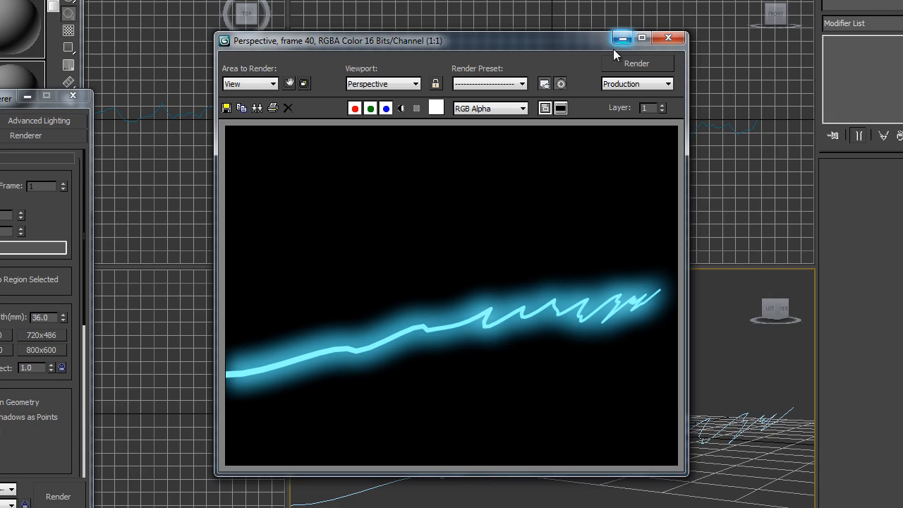
Step: Close the Rendered Frame Window showing the blue lightning at frame 40
click(667, 38)
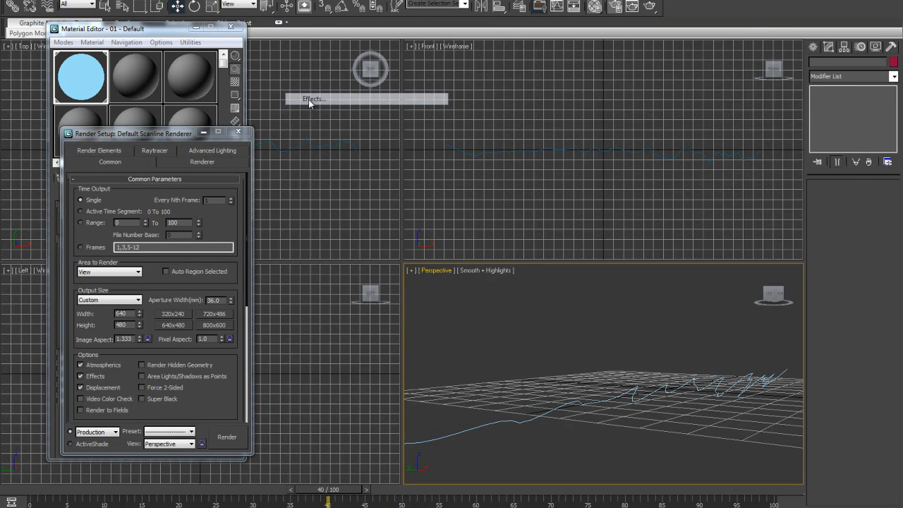
Step: Set Glow Size to 0.2, re-render, then close the frame window and Render Setup
click(313, 98)
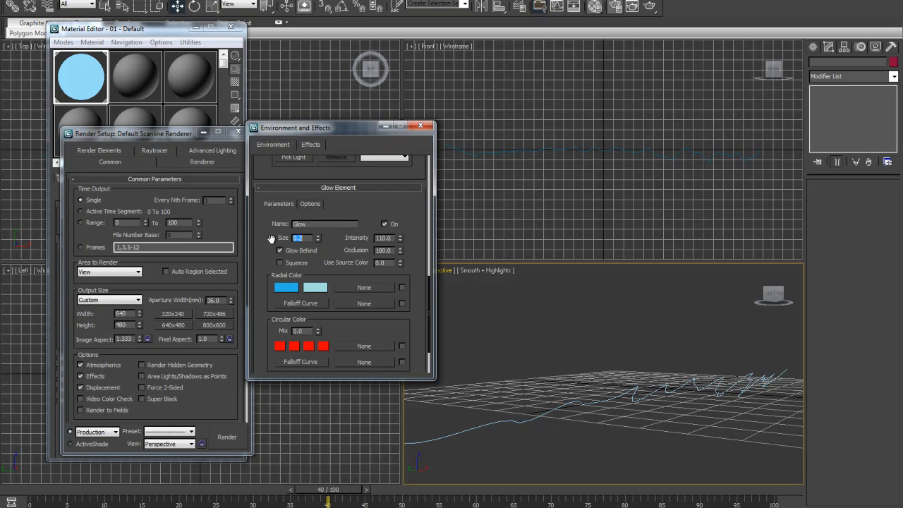
click(227, 436)
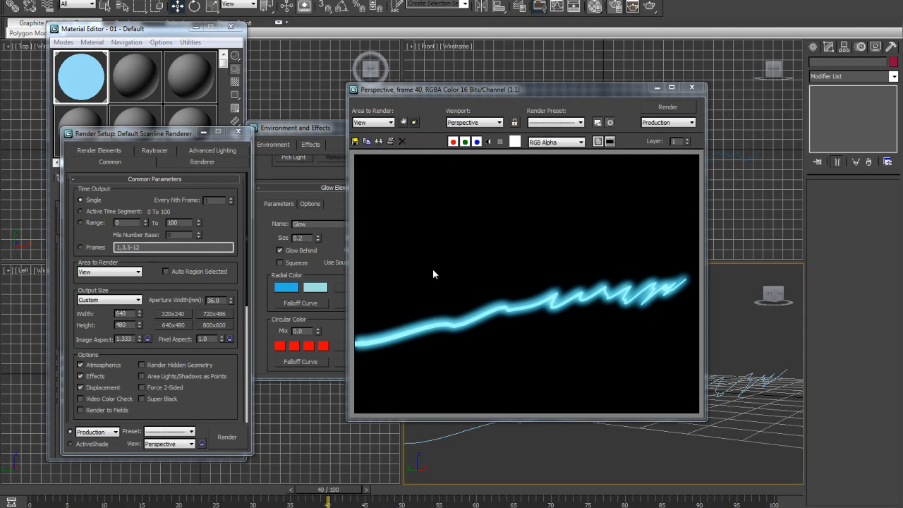
mouse_move(504, 364)
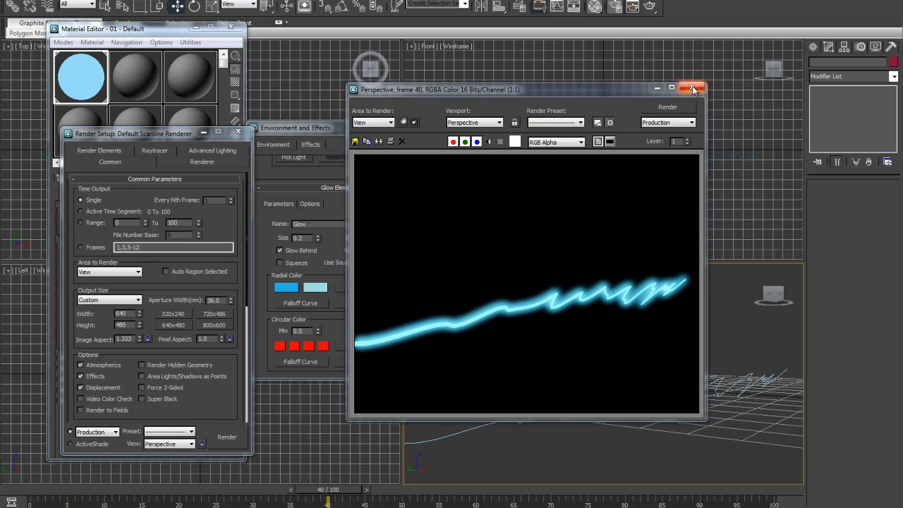
click(694, 88)
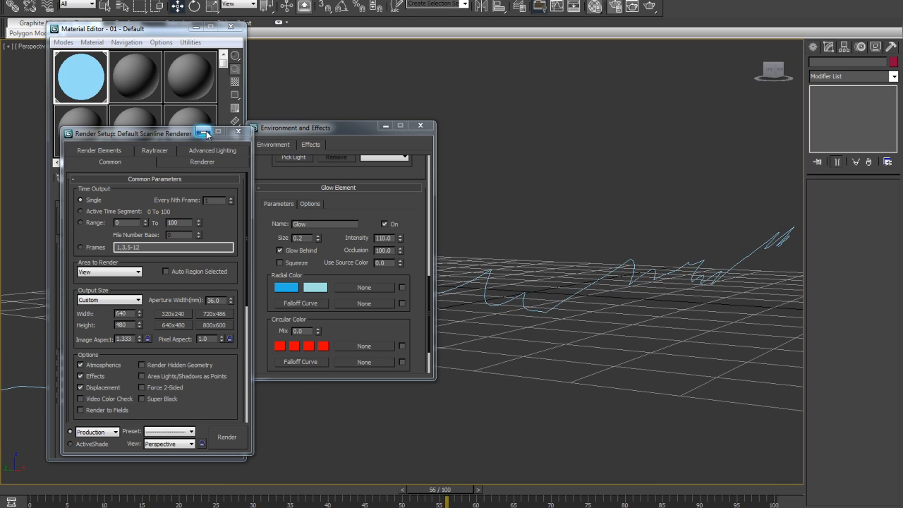
click(238, 131)
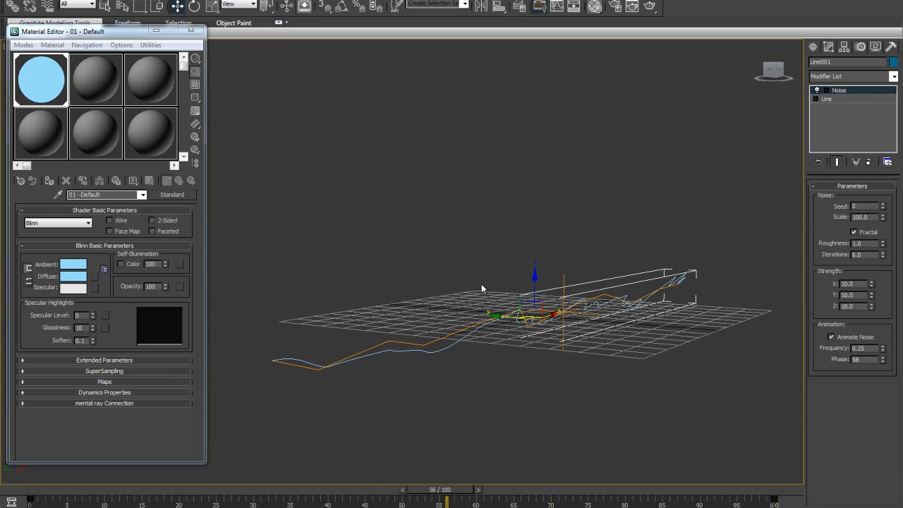
mouse_move(476, 333)
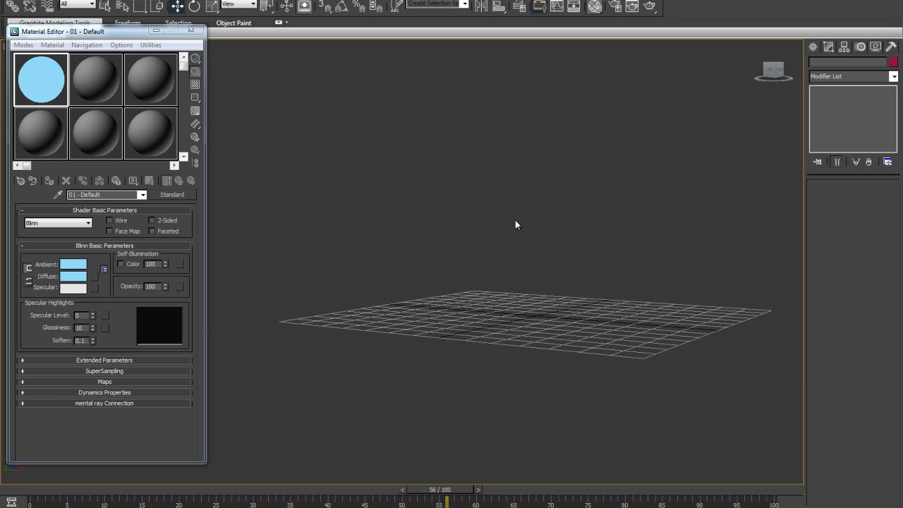
Step: Draw a new curved Line spline in the Front view and minimize the Material Editor
click(829, 47)
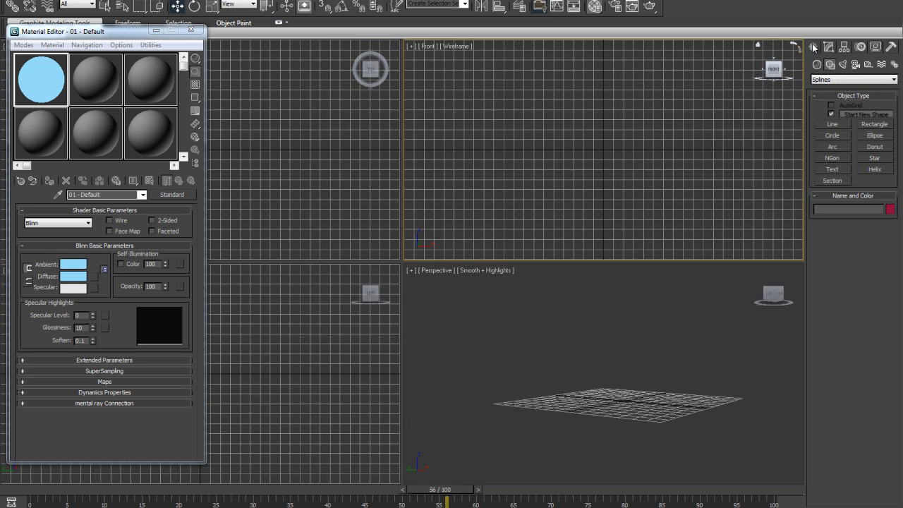
click(831, 124)
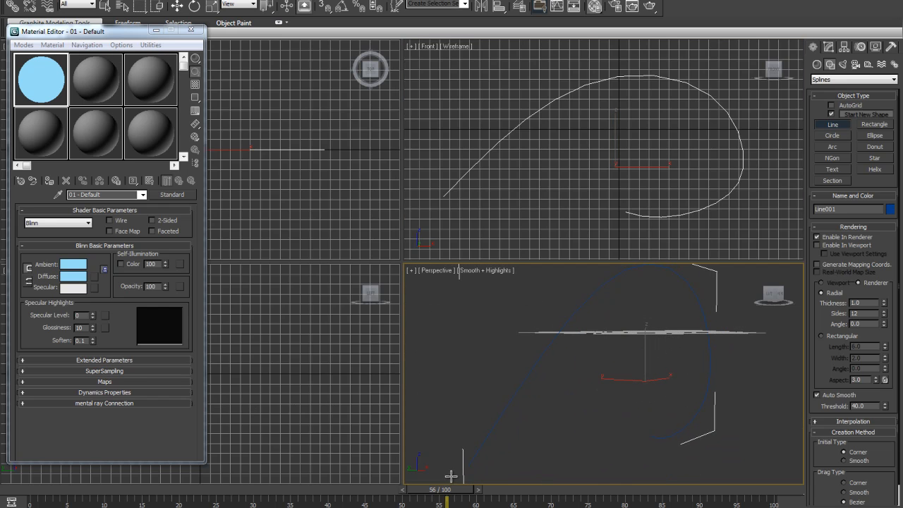
mouse_move(712, 371)
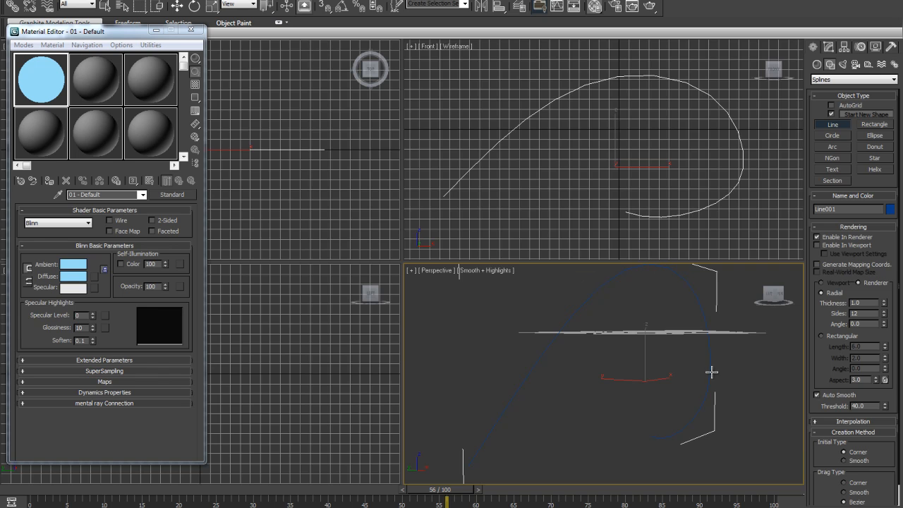
mouse_move(642, 429)
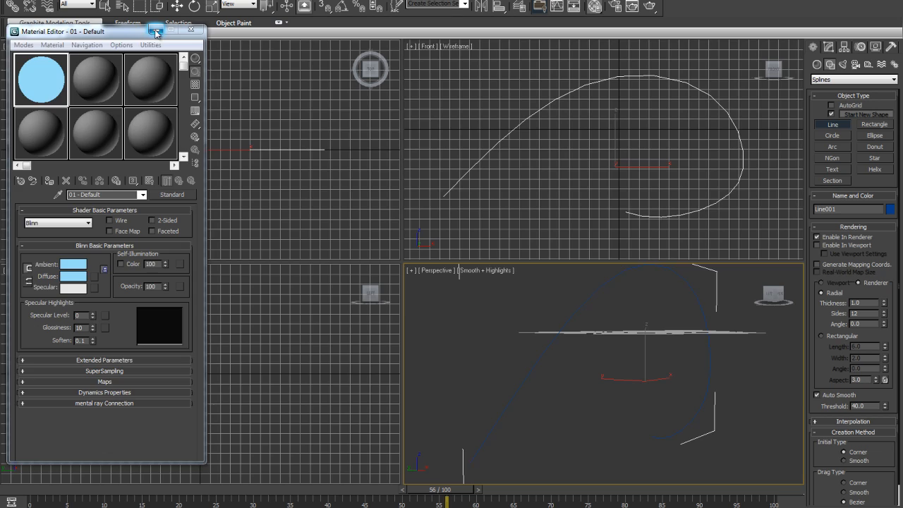
click(191, 30)
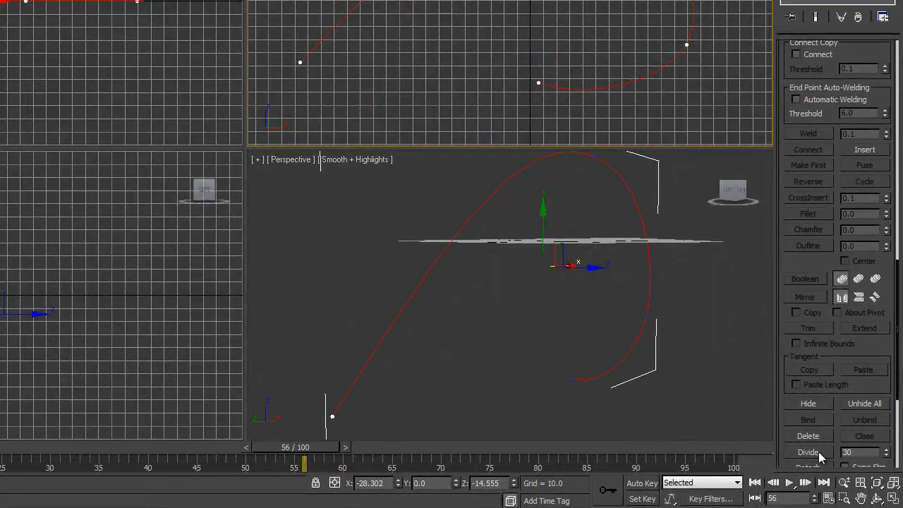
Step: Divide the spline with 30 added vertices and select all its vertices
click(809, 452)
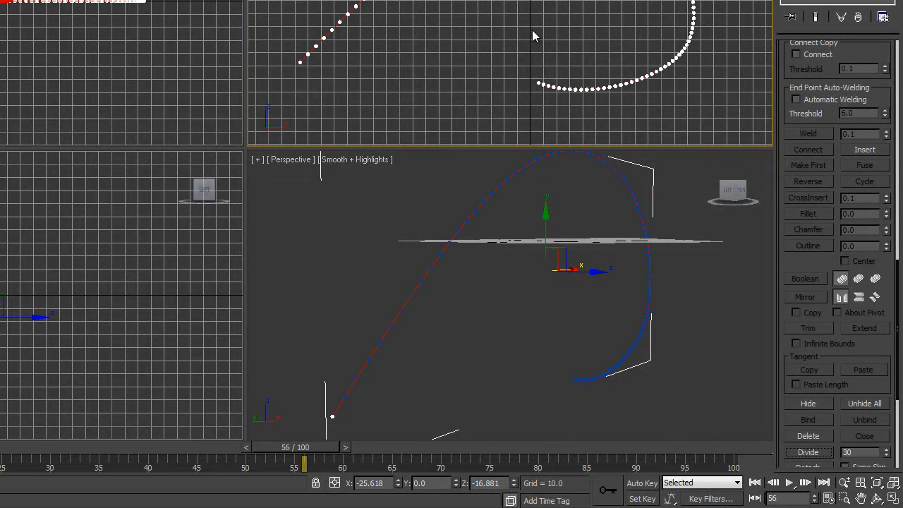
mouse_move(864, 199)
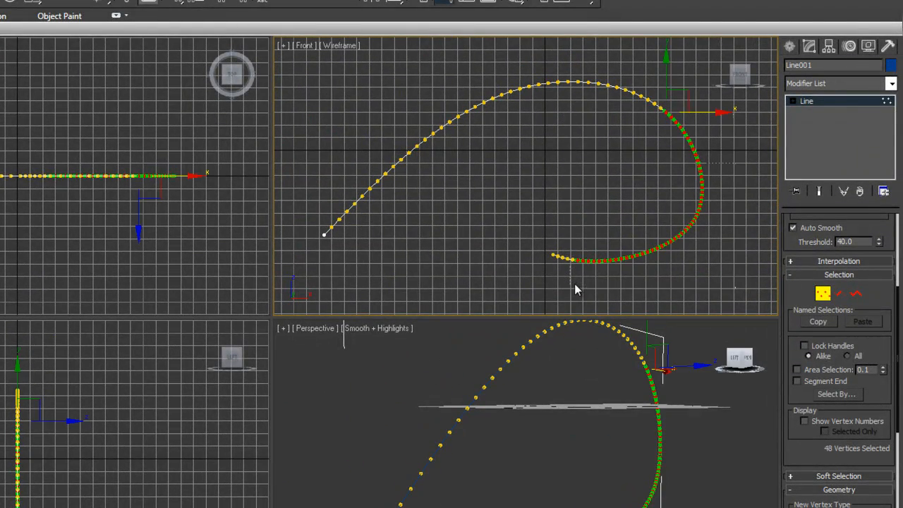
drag(575, 289, 445, 164)
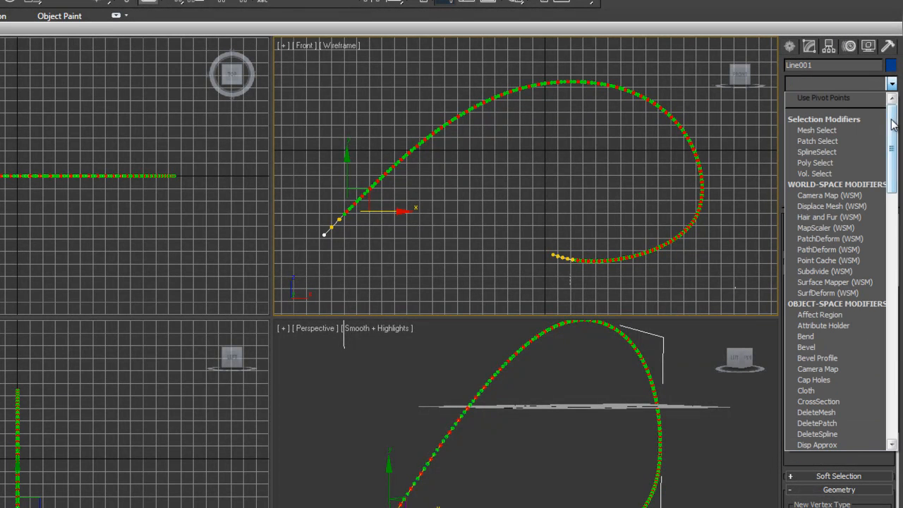
Step: Add a fractal Noise modifier, set X/Y/Z strengths, and scrub to preview the animation
scroll(down, 3)
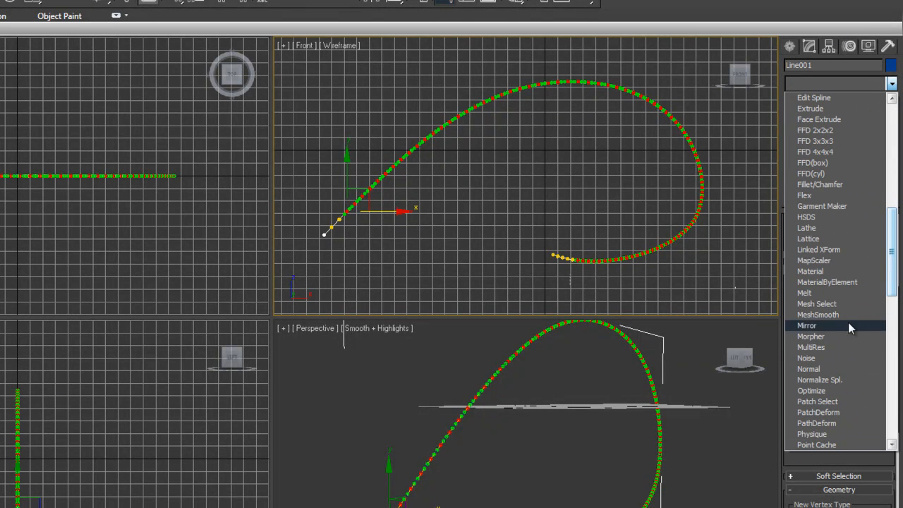
click(806, 358)
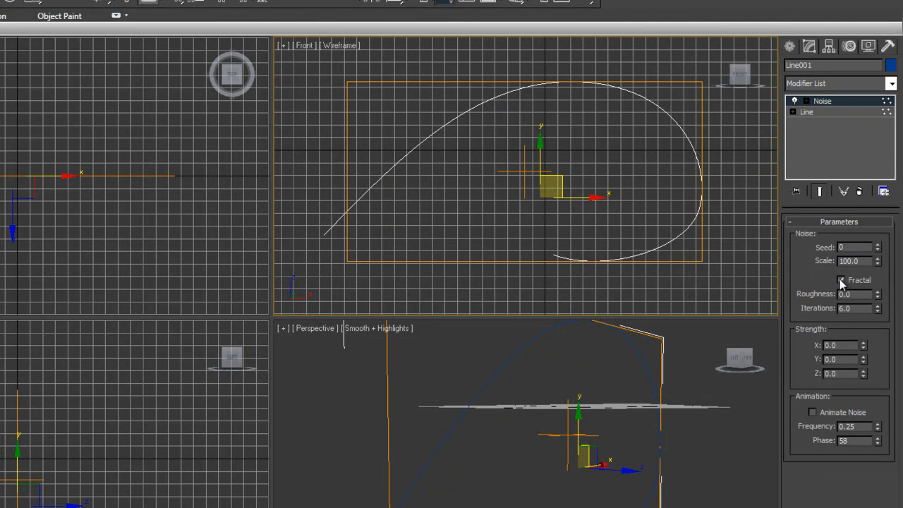
click(841, 280)
text(1)
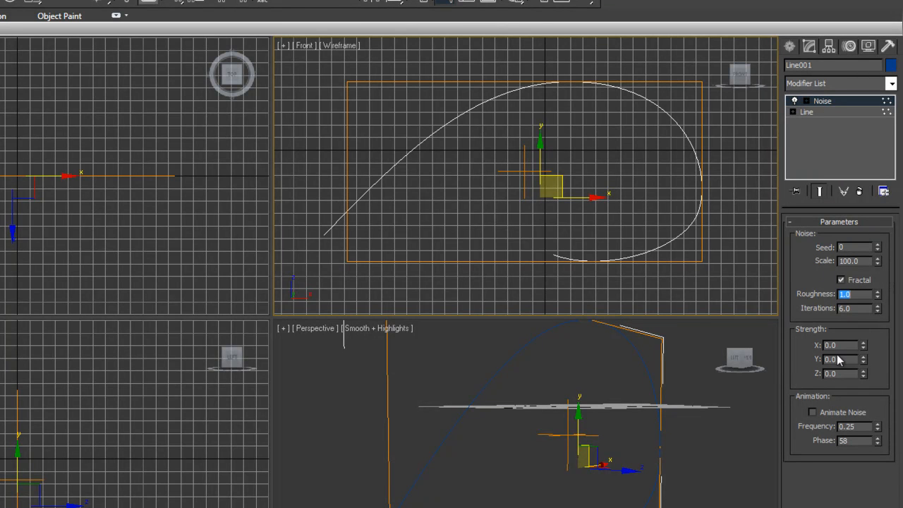
triple_click(840, 345)
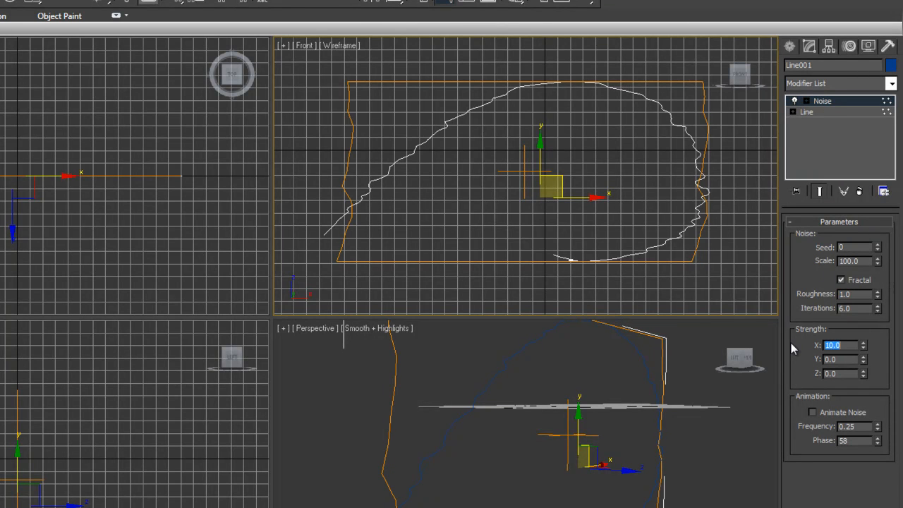
click(840, 359)
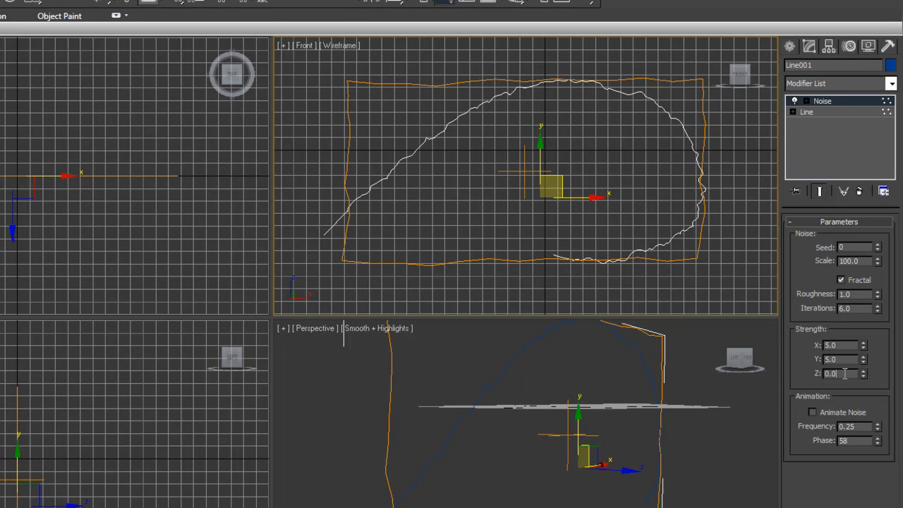
text(5.0)
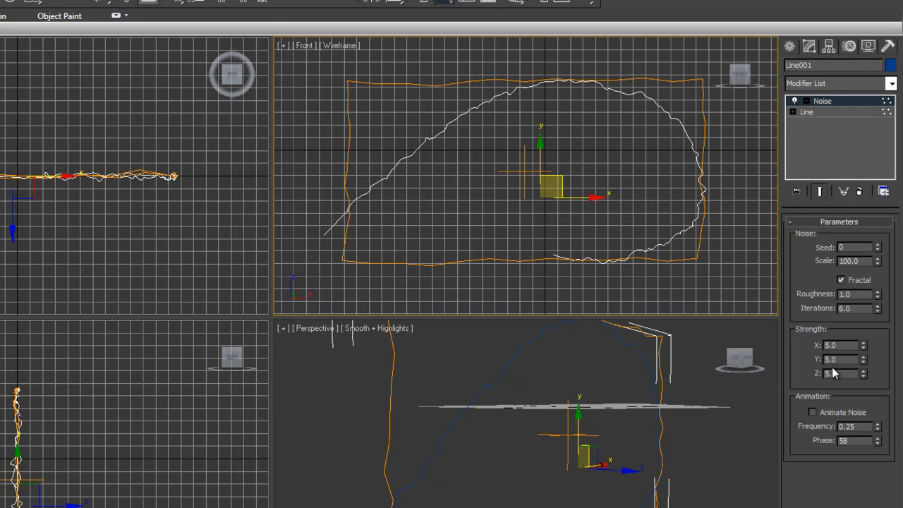
click(840, 345)
text(3)
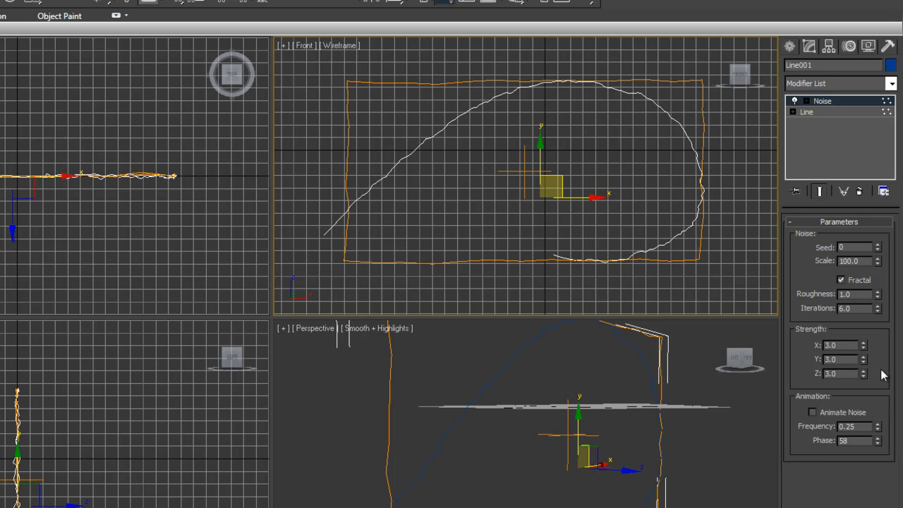
mouse_move(534, 395)
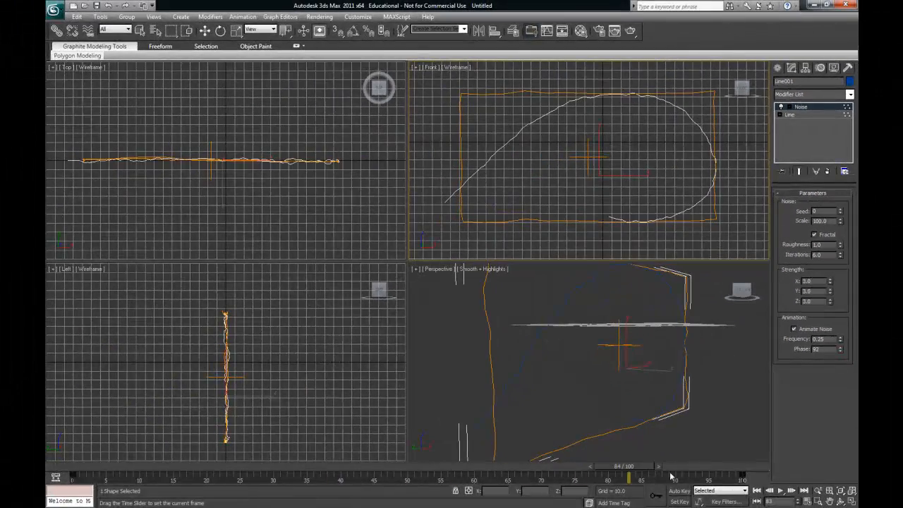
drag(624, 478, 209, 479)
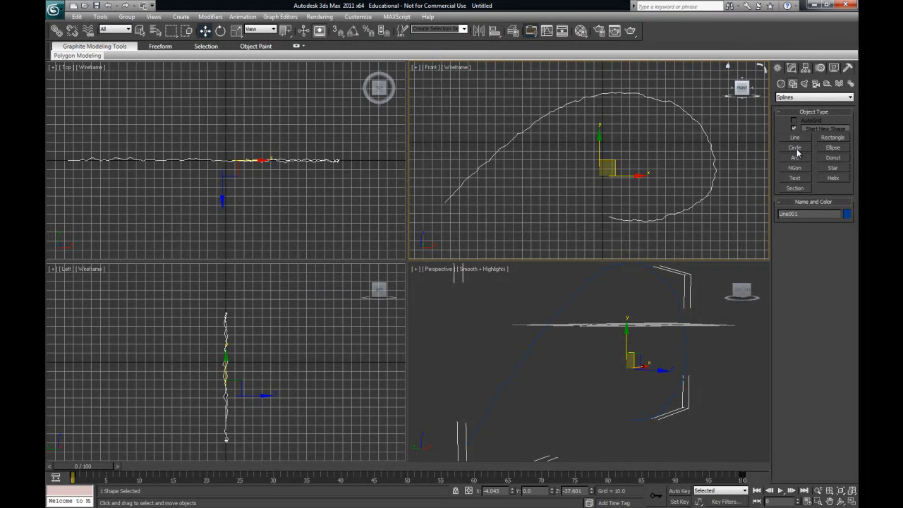
Step: Create a cylinder with radius 1.0, height 266.307 and 50 height segments
click(813, 96)
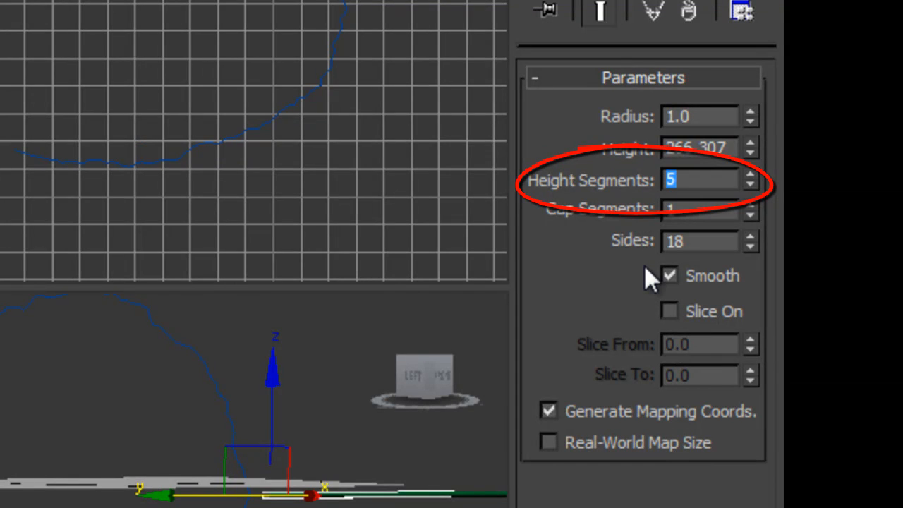
text(0)
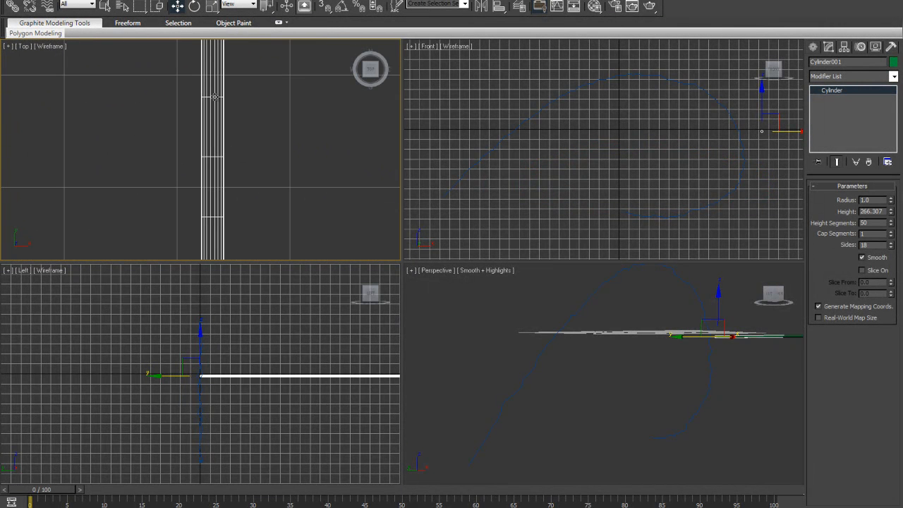
mouse_move(214, 190)
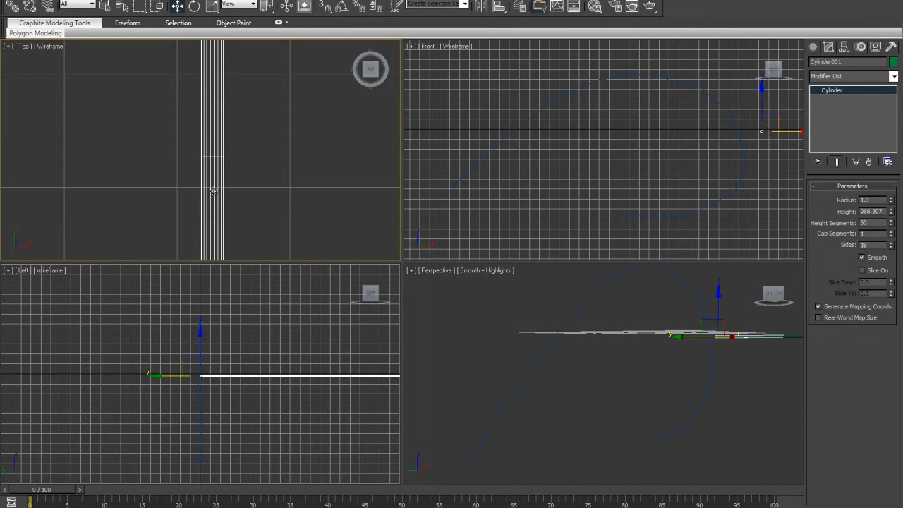
mouse_move(206, 158)
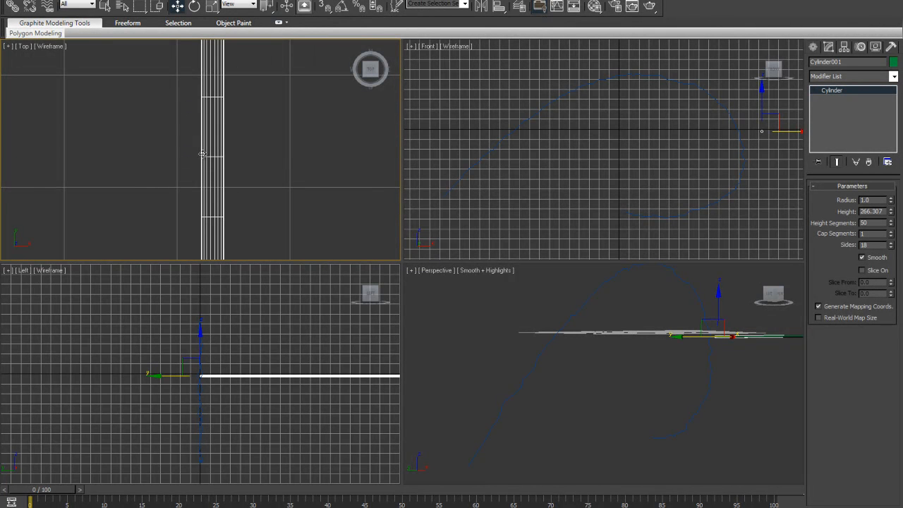
mouse_move(246, 137)
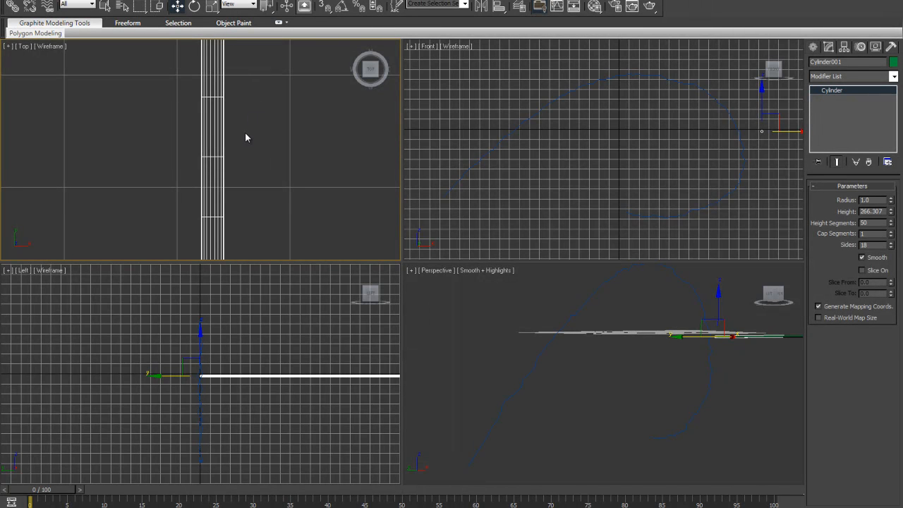
mouse_move(240, 164)
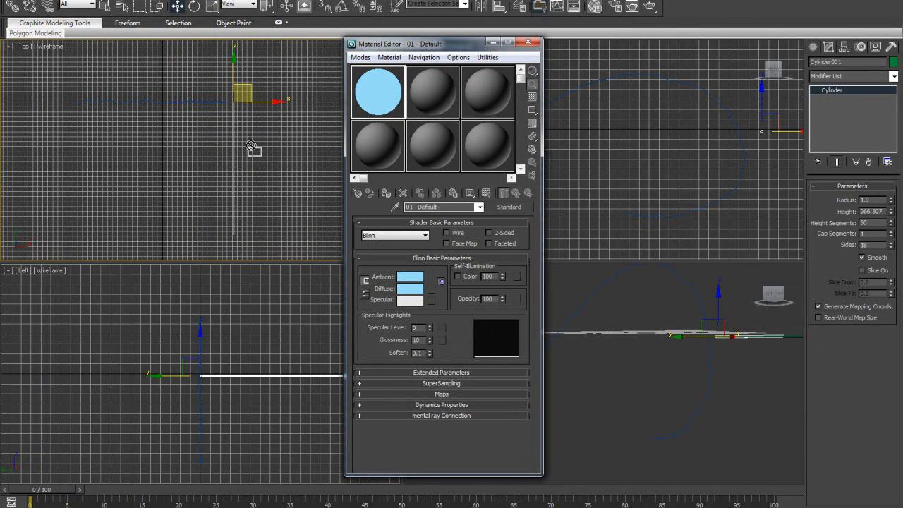
mouse_move(236, 156)
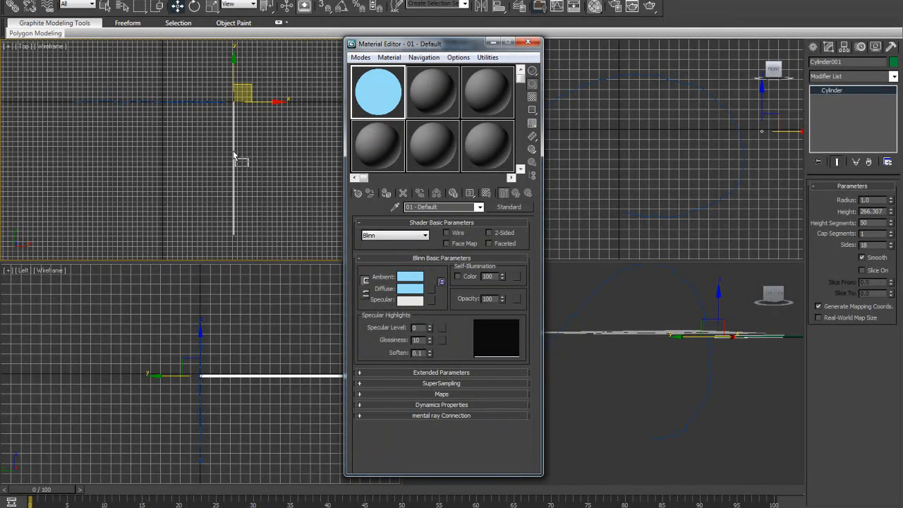
Step: Assign the light-blue 01 - Default material to the cylinder and close the editor
click(528, 43)
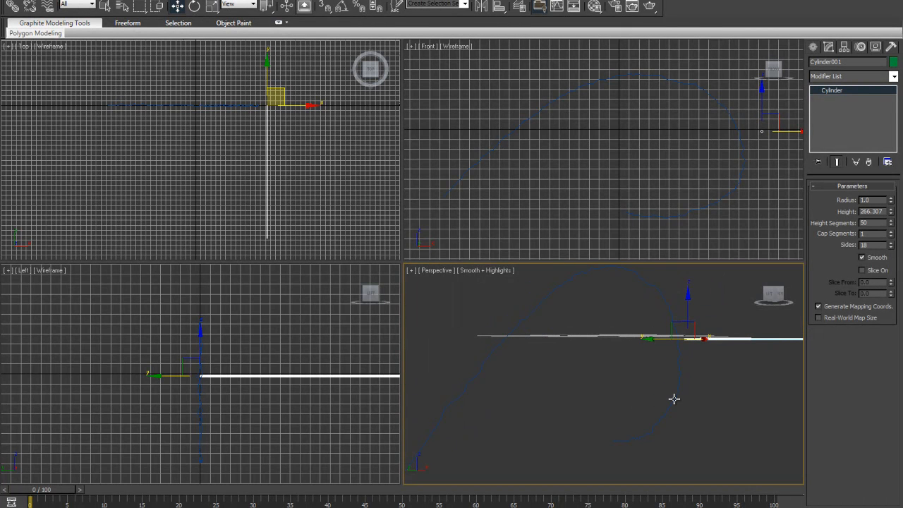
mouse_move(719, 377)
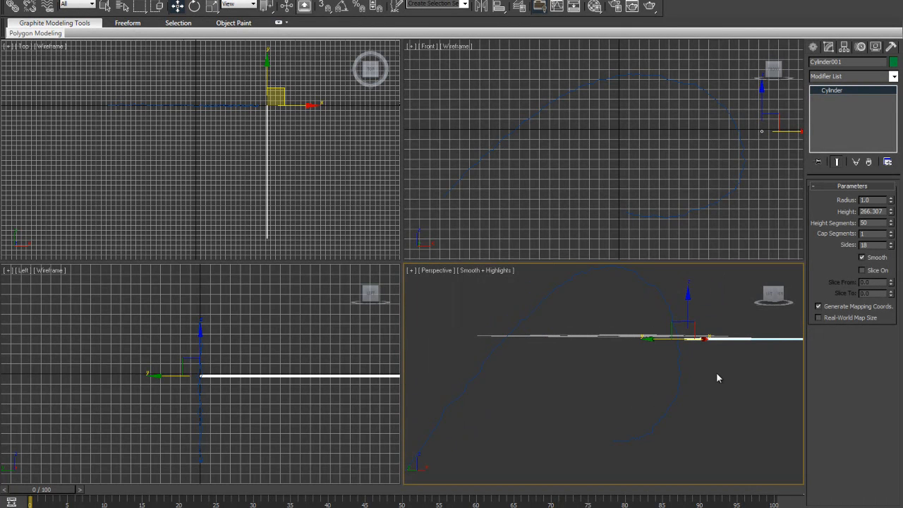
mouse_move(782, 263)
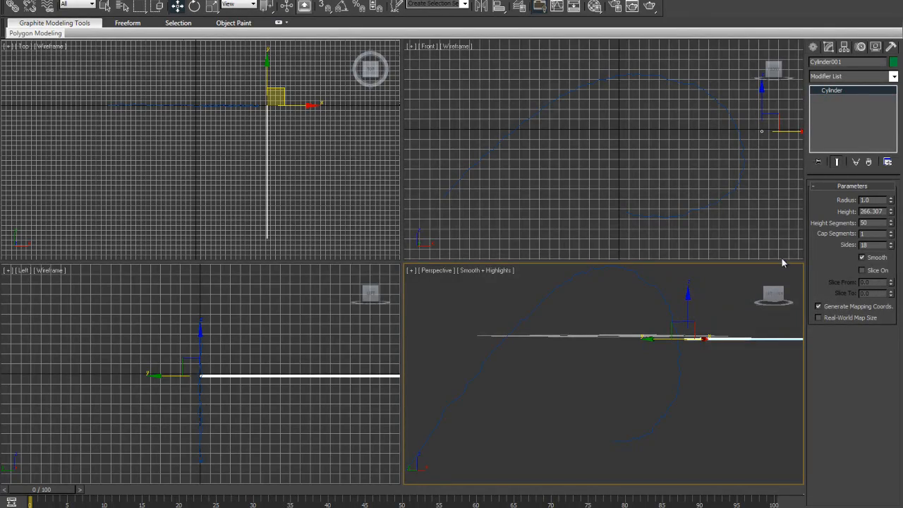
click(893, 77)
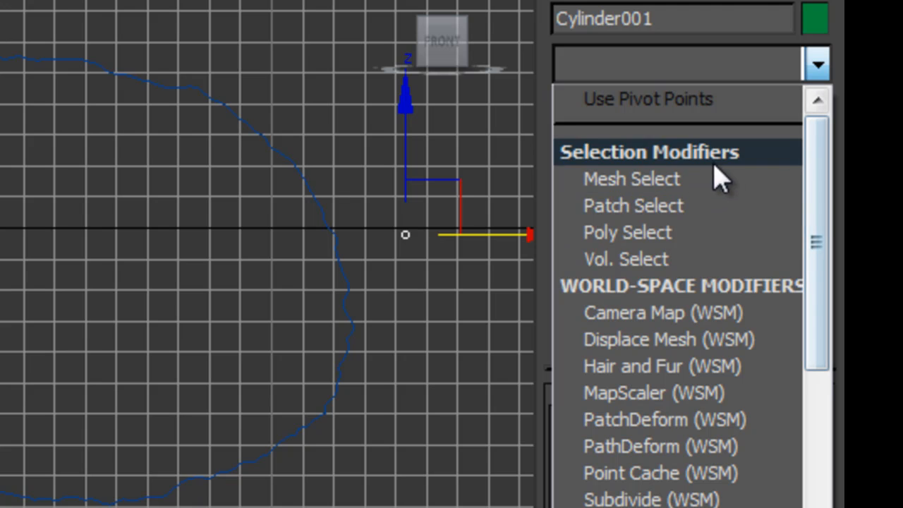
mouse_move(720, 304)
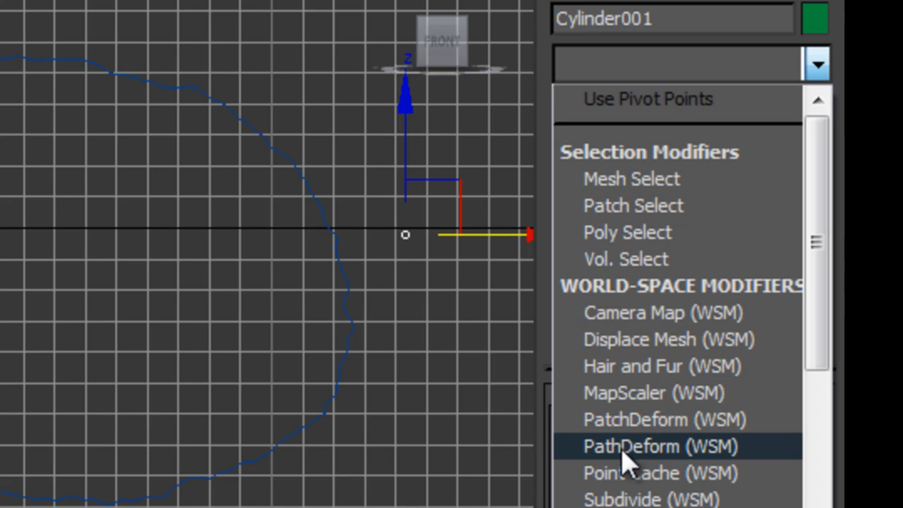
mouse_move(662, 419)
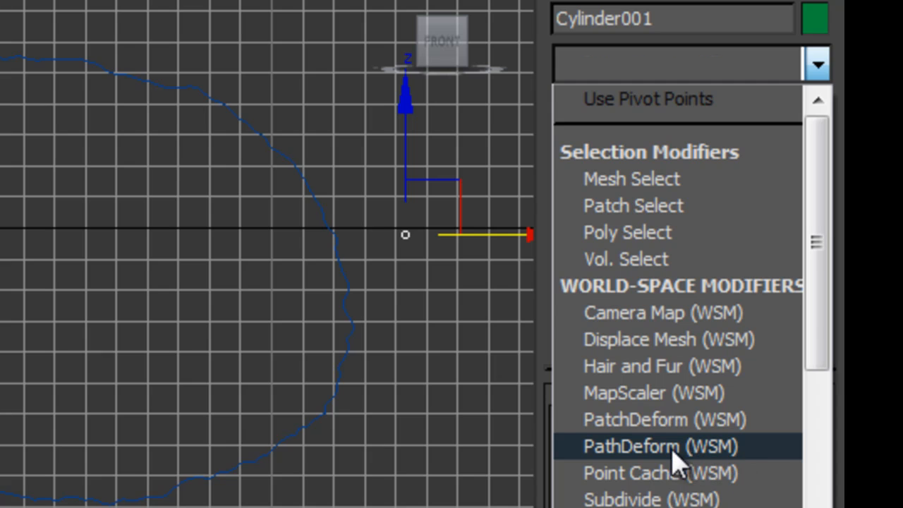
Step: Add a PathDeform (WSM) binding to the cylinder and pick Line001 as its path
click(651, 445)
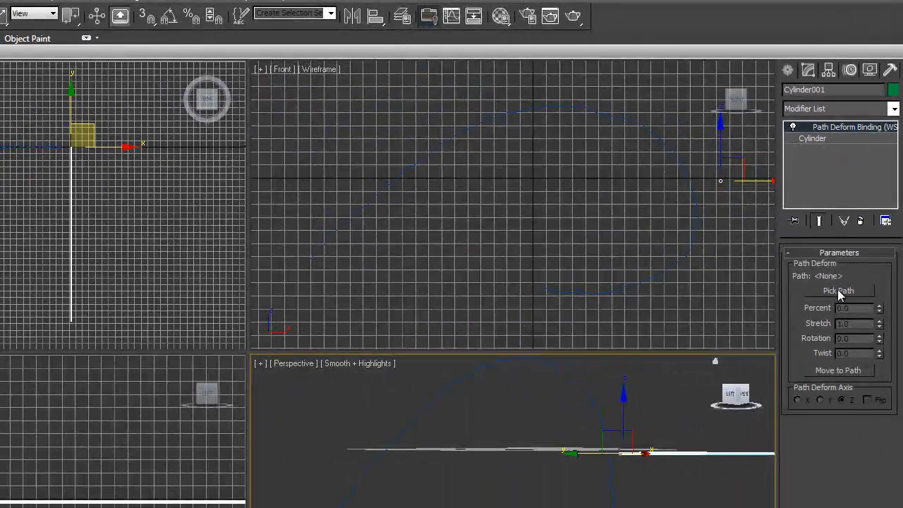
click(838, 291)
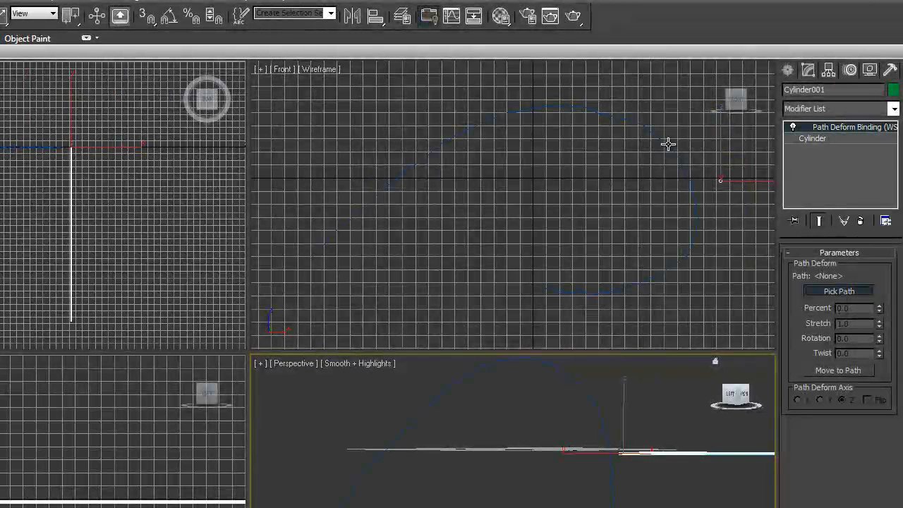
click(838, 291)
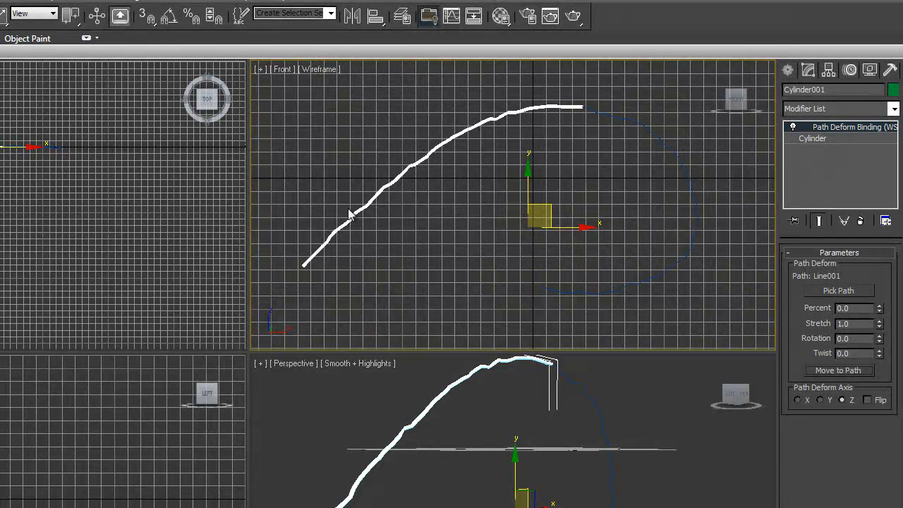
mouse_move(571, 275)
text(-52.5)
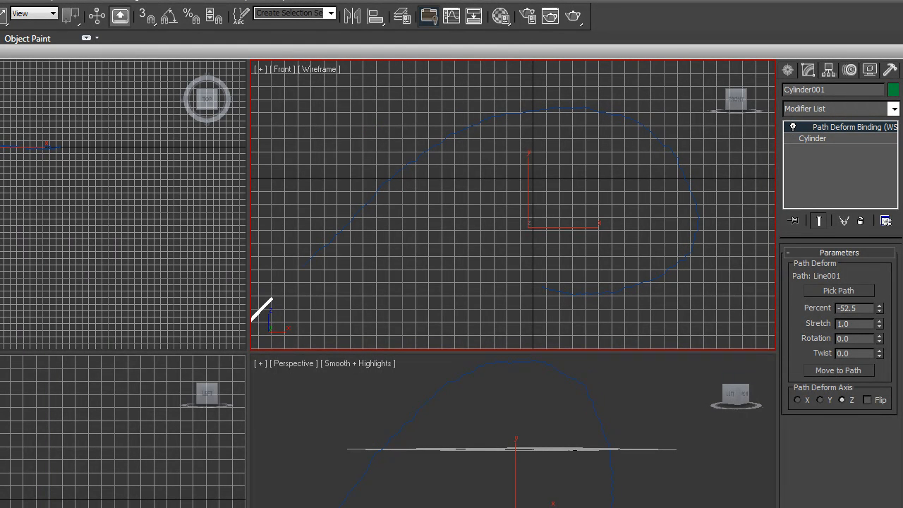
Step: Finish animating Cylinder001's Path Deform Percent from -52.5 to 58.5 along Line001
click(879, 305)
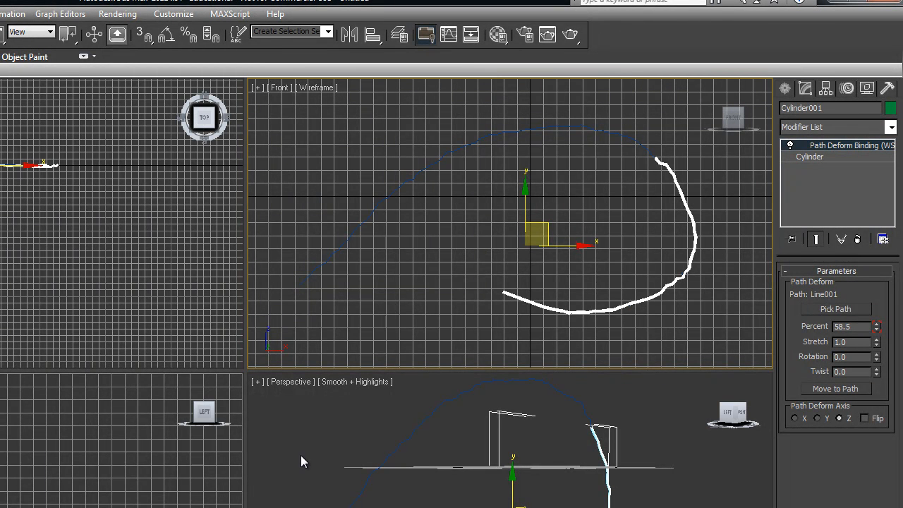
click(117, 13)
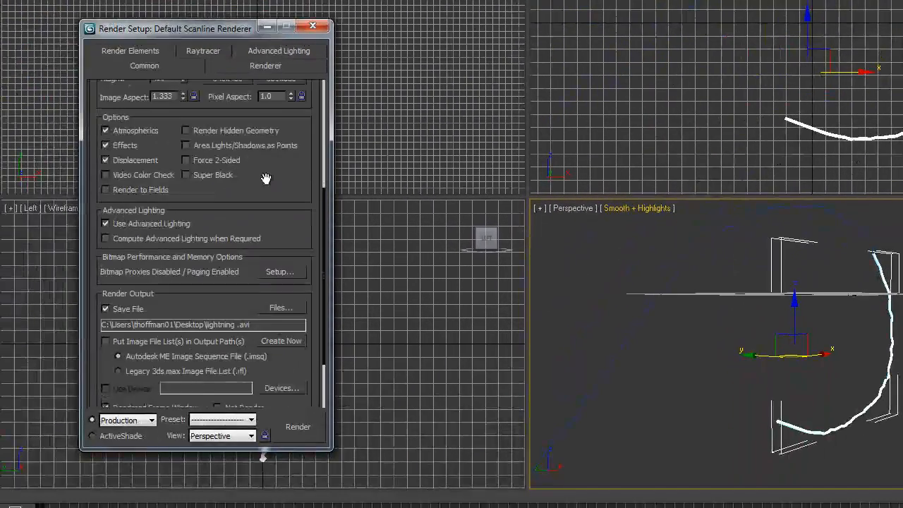
Step: Render the animation to lightning.avi, ending on frame 100's glowing cyan arc
scroll(up, 3)
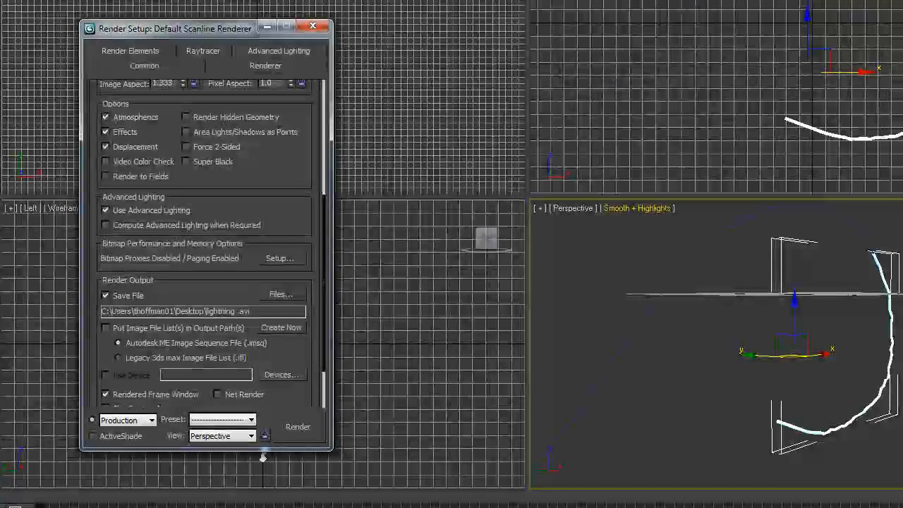
click(297, 426)
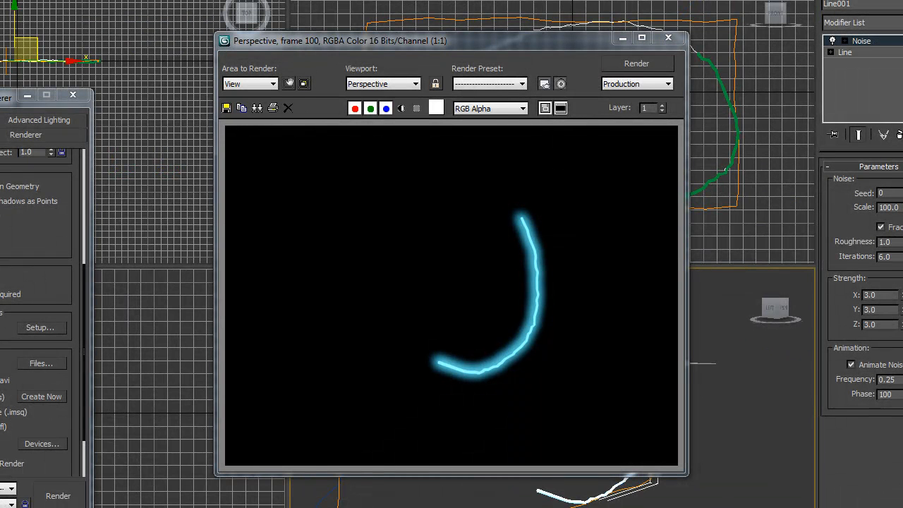